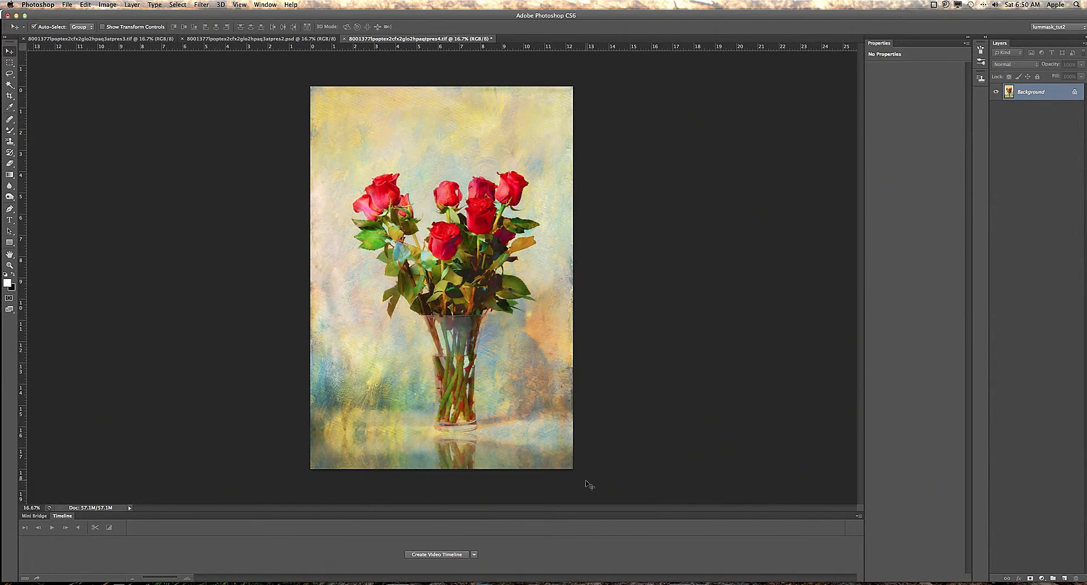
mouse_move(642, 333)
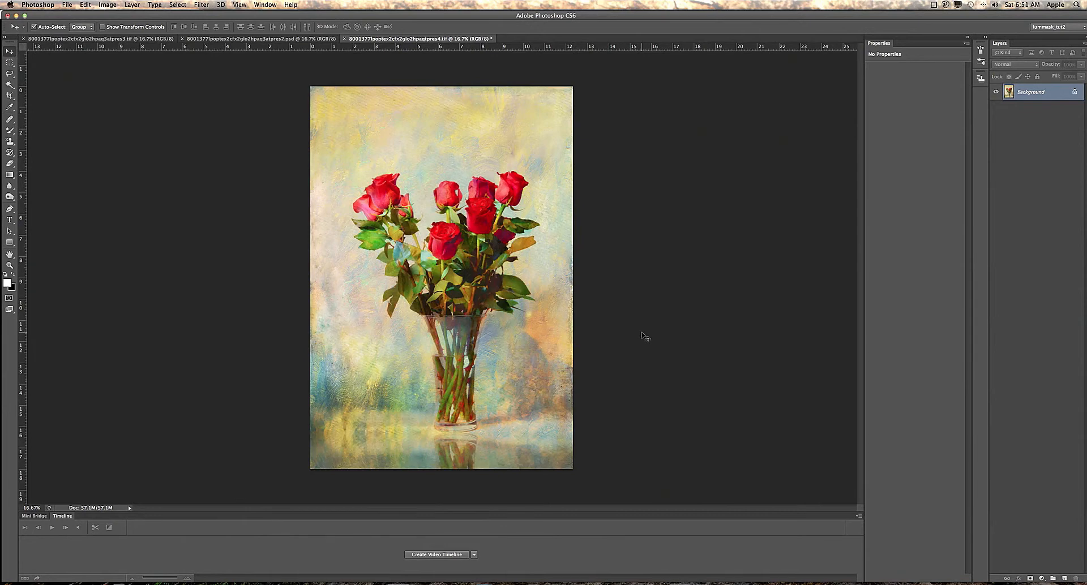
mouse_move(643, 322)
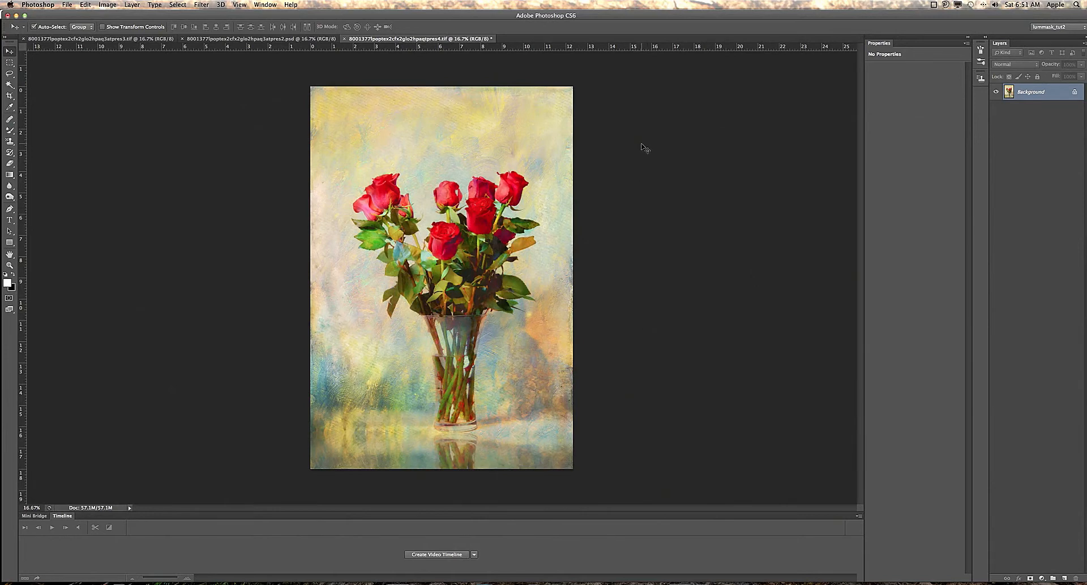
mouse_move(640, 100)
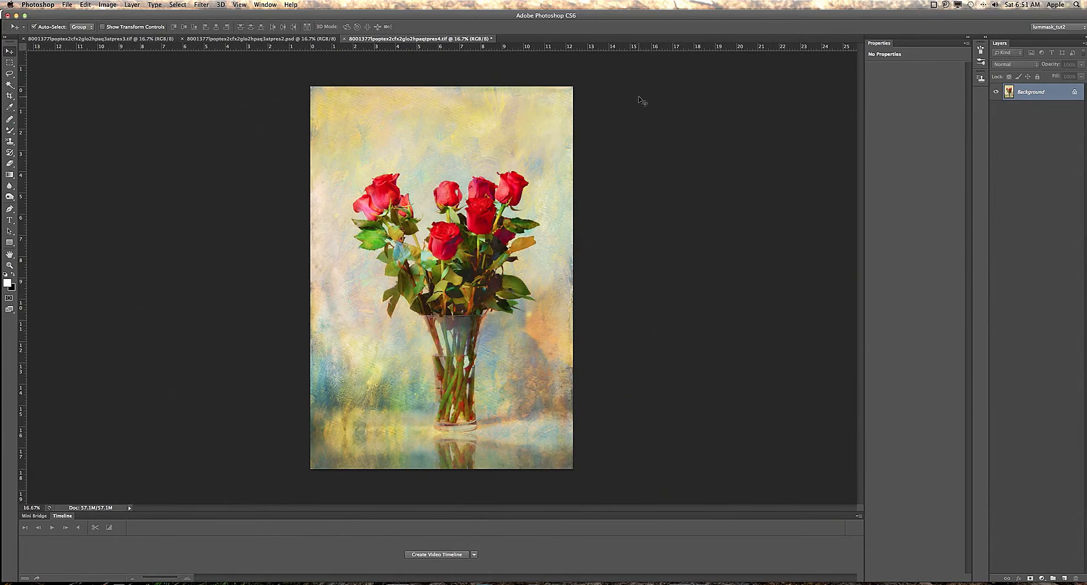
mouse_move(645, 134)
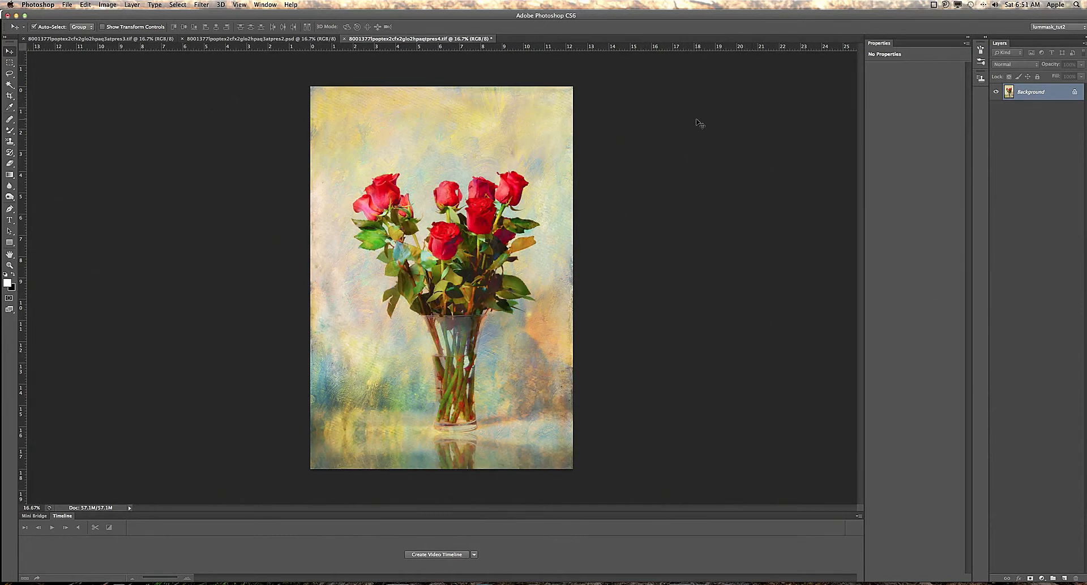
mouse_move(681, 165)
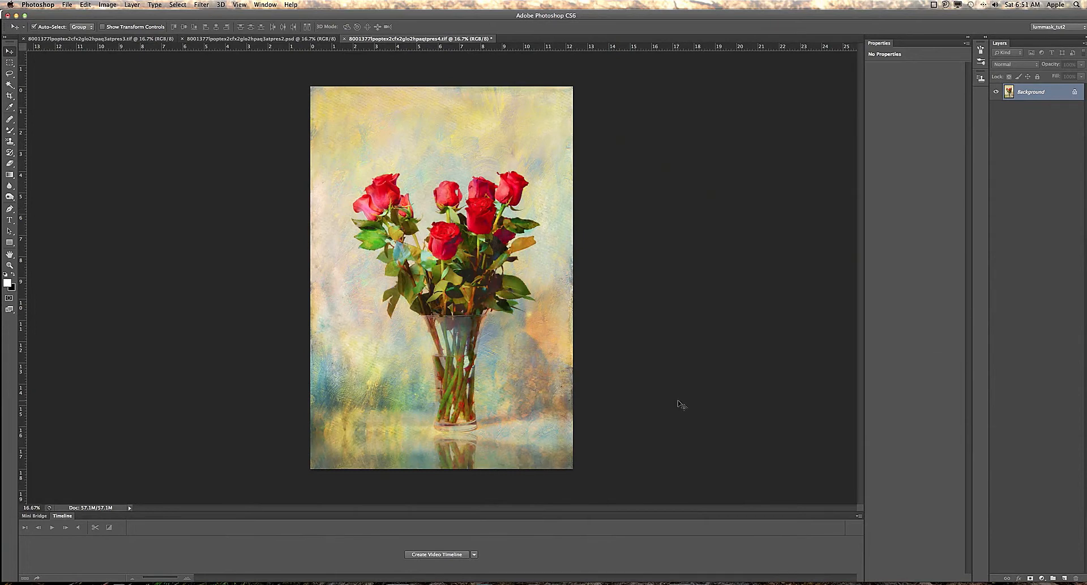
mouse_move(682, 404)
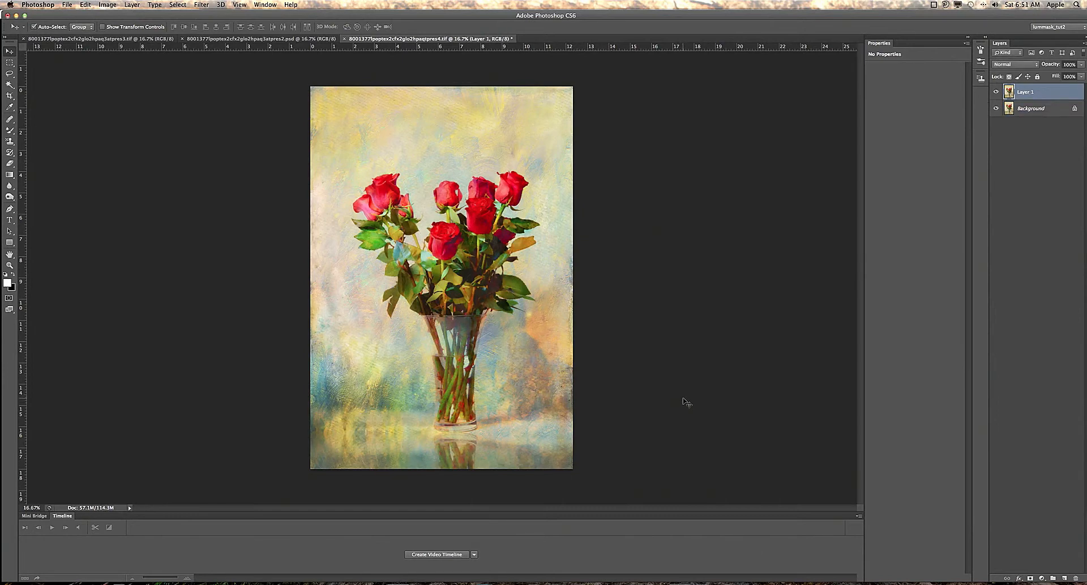
mouse_move(679, 203)
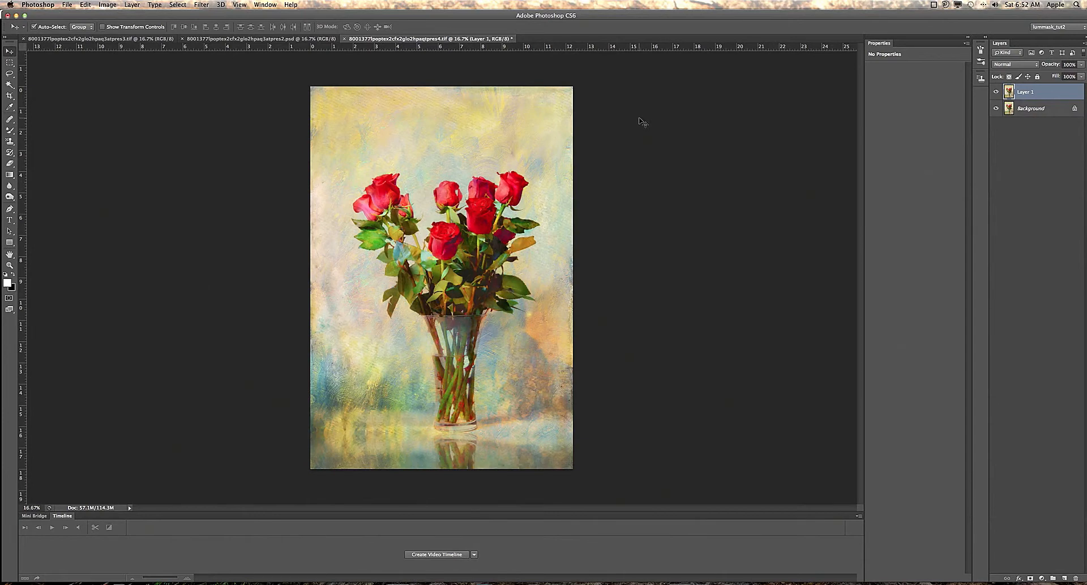
mouse_move(247, 89)
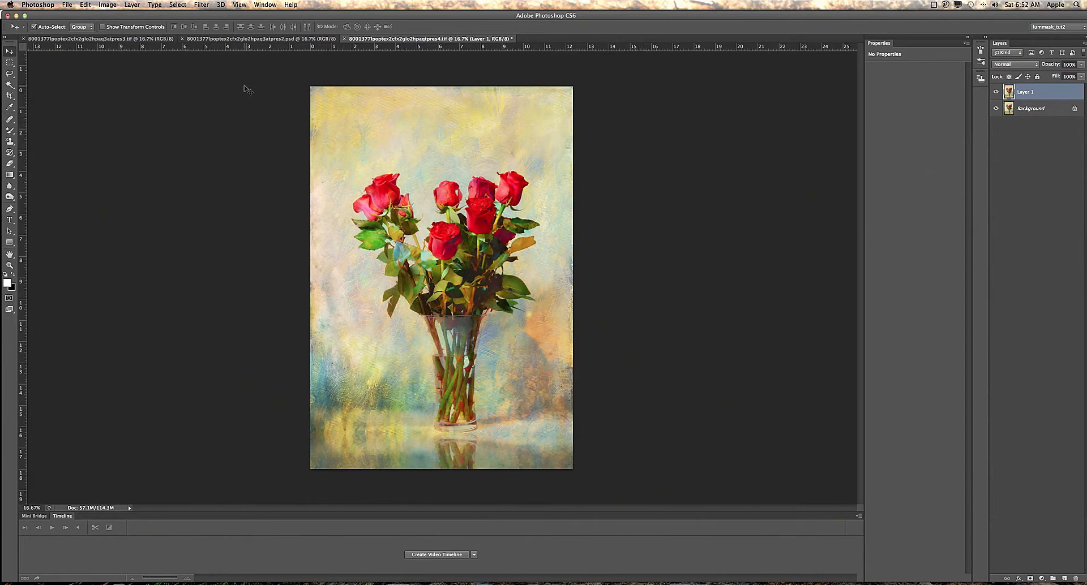
Launch Topaz ReStyle from the Filter > Topaz Labs menu on duplicated Layer 1.
left_click(201, 5)
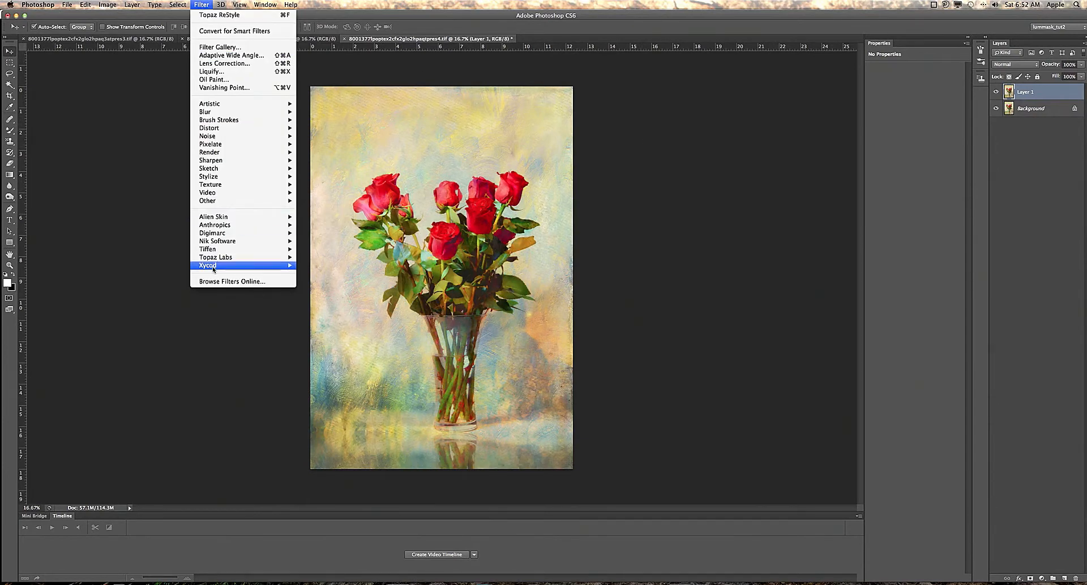
mouse_move(215, 257)
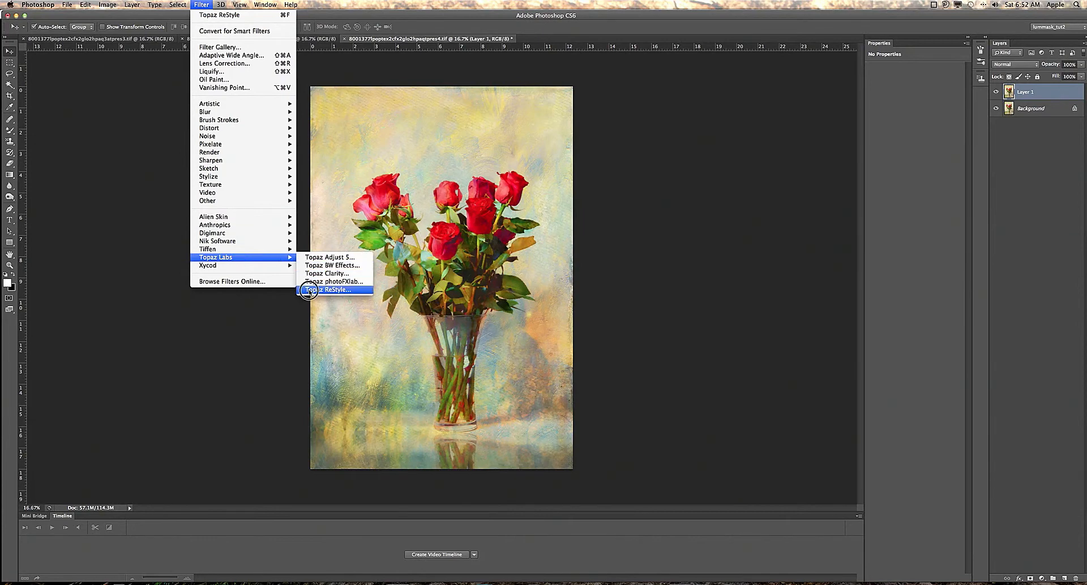
left_click(333, 289)
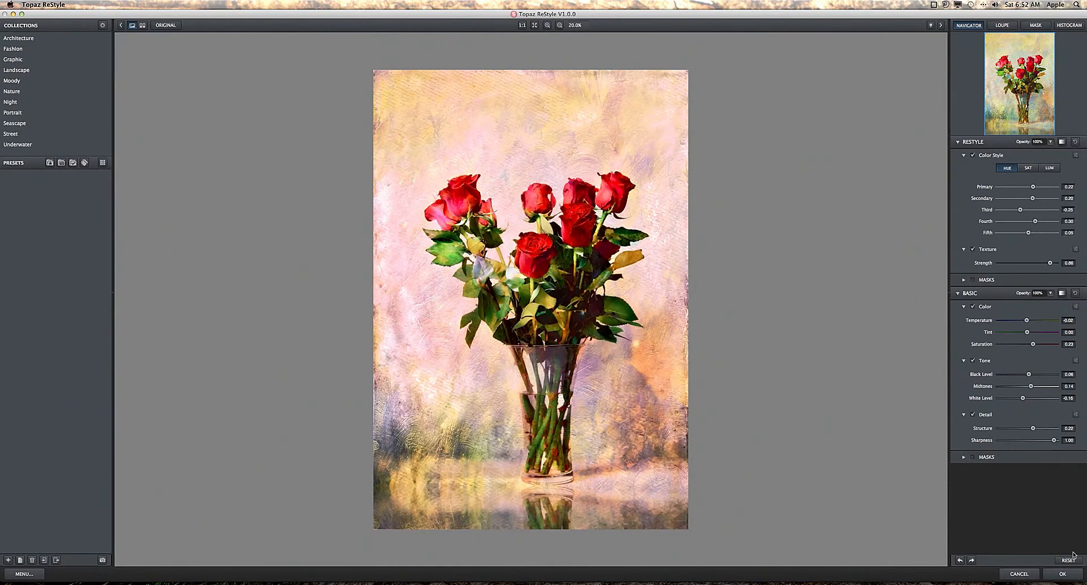
Zero all ReStyle adjustments with Reset and list the Fashion collection's presets.
left_click(1069, 560)
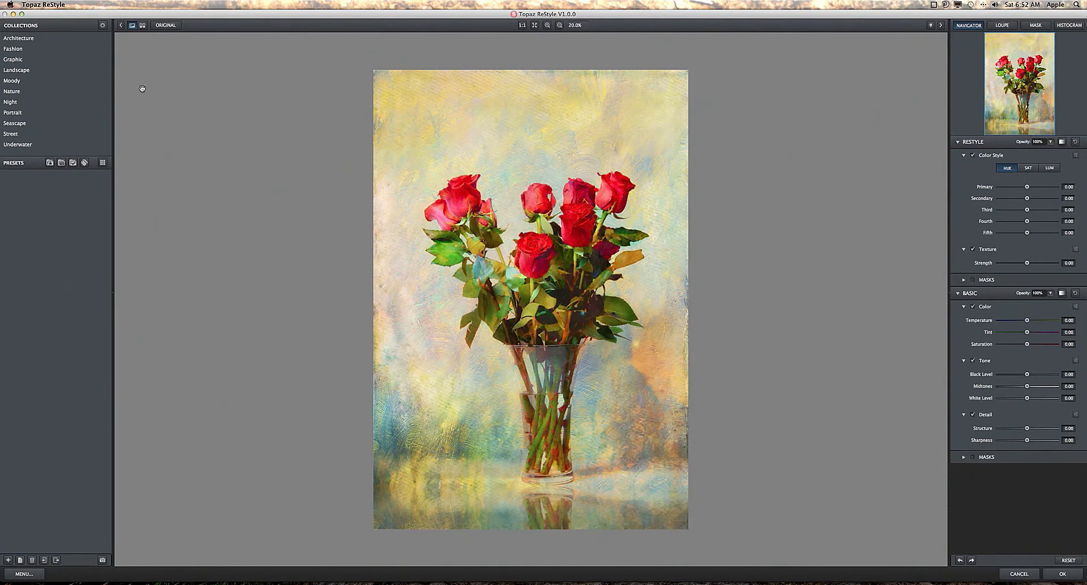
mouse_move(165, 137)
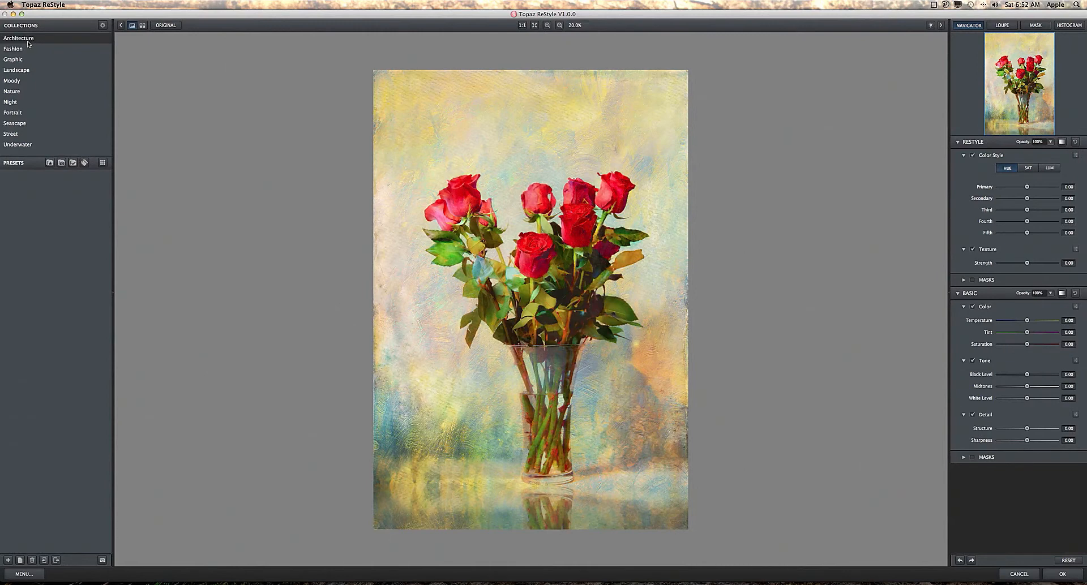
left_click(13, 49)
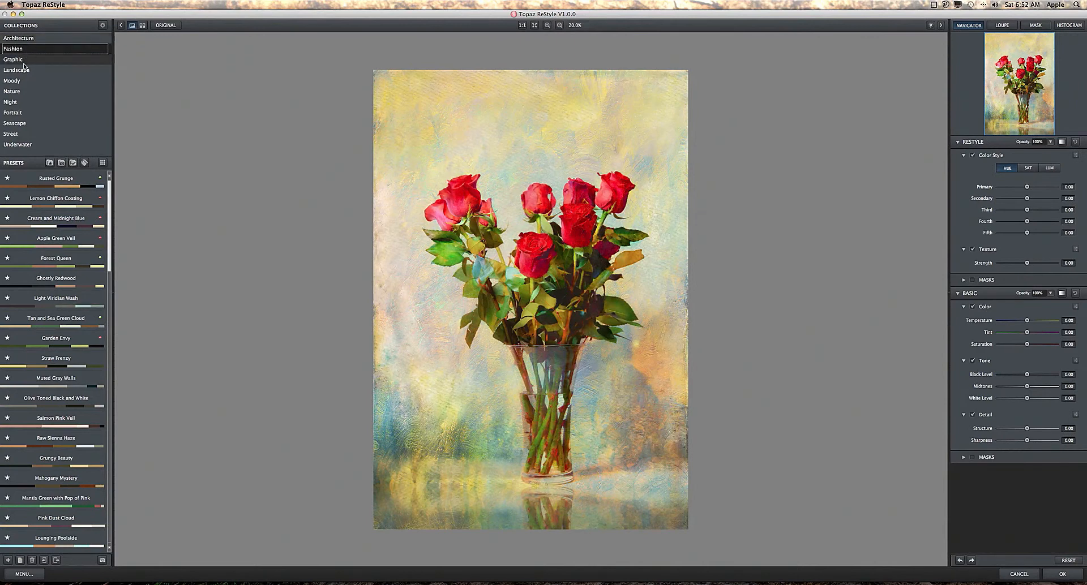
left_click(13, 49)
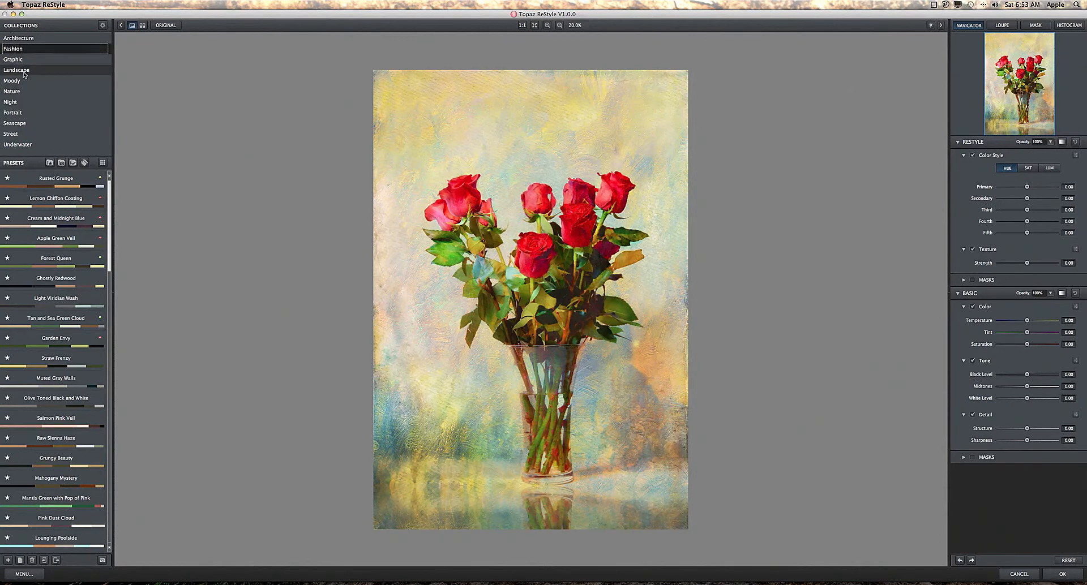
mouse_move(16, 91)
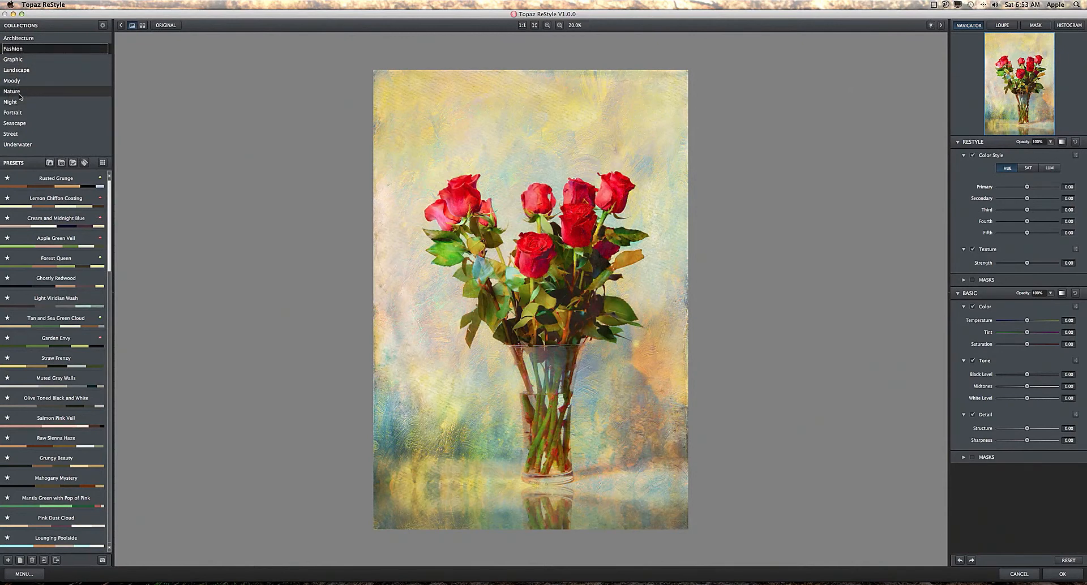
left_click(12, 91)
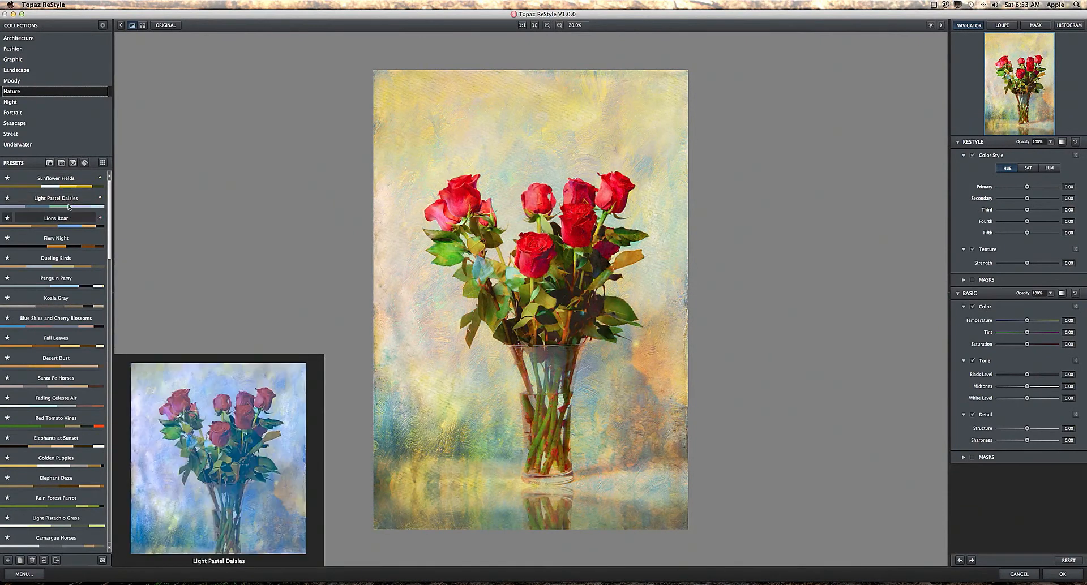
left_click(55, 238)
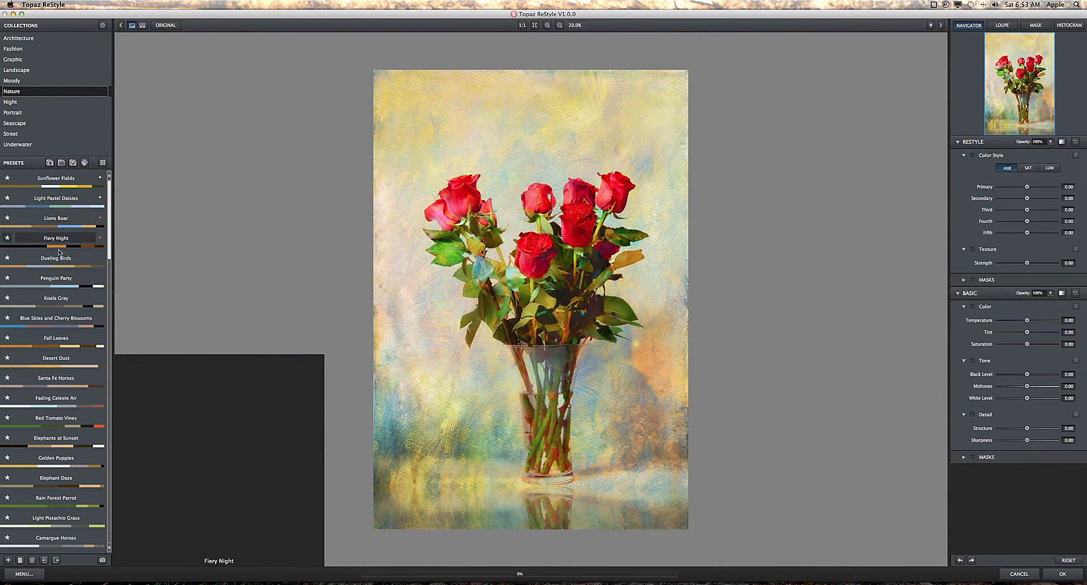
left_click(55, 258)
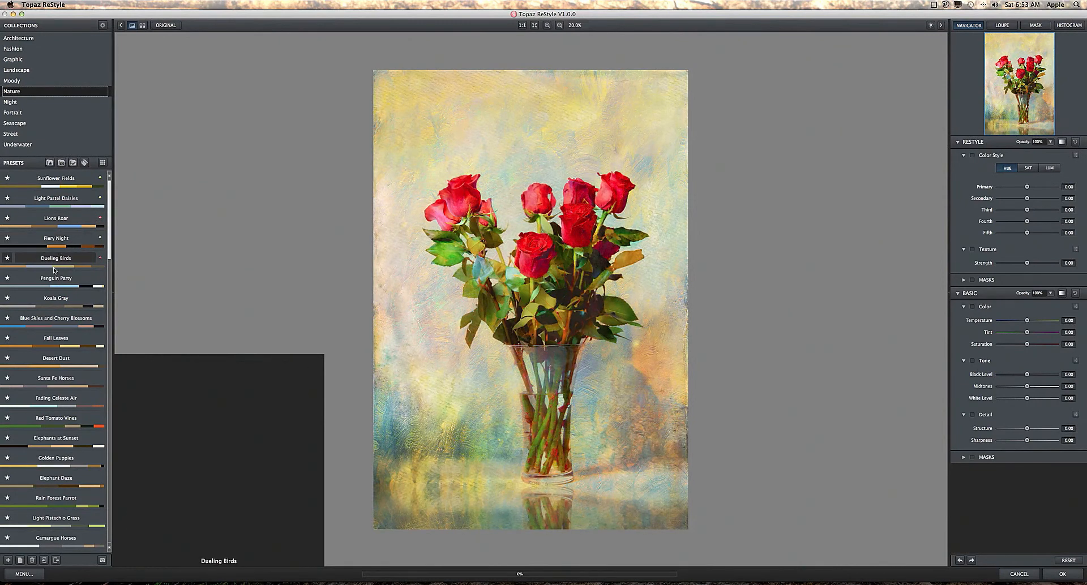
left_click(54, 258)
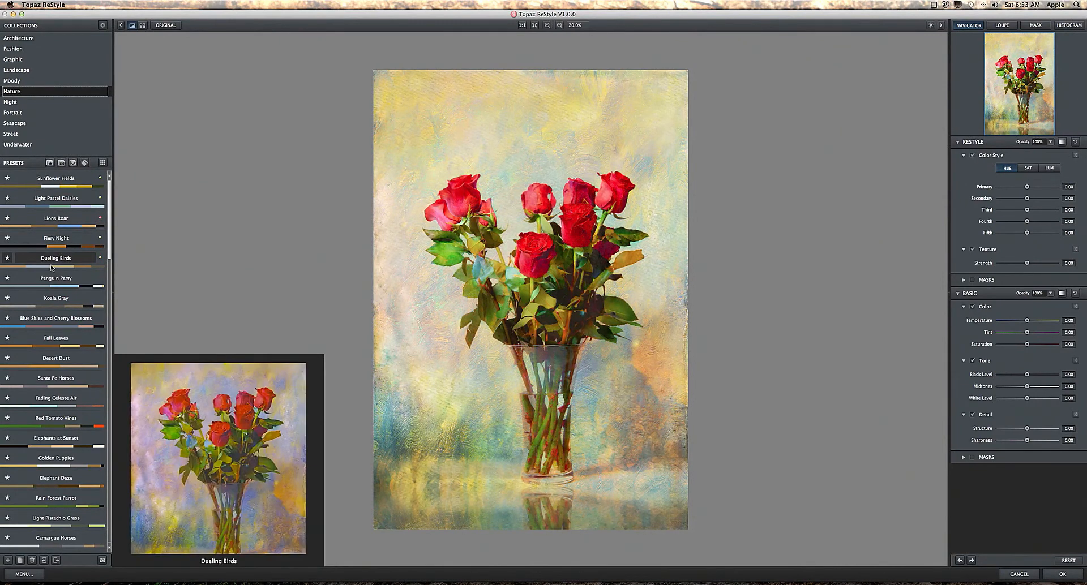
left_click(55, 278)
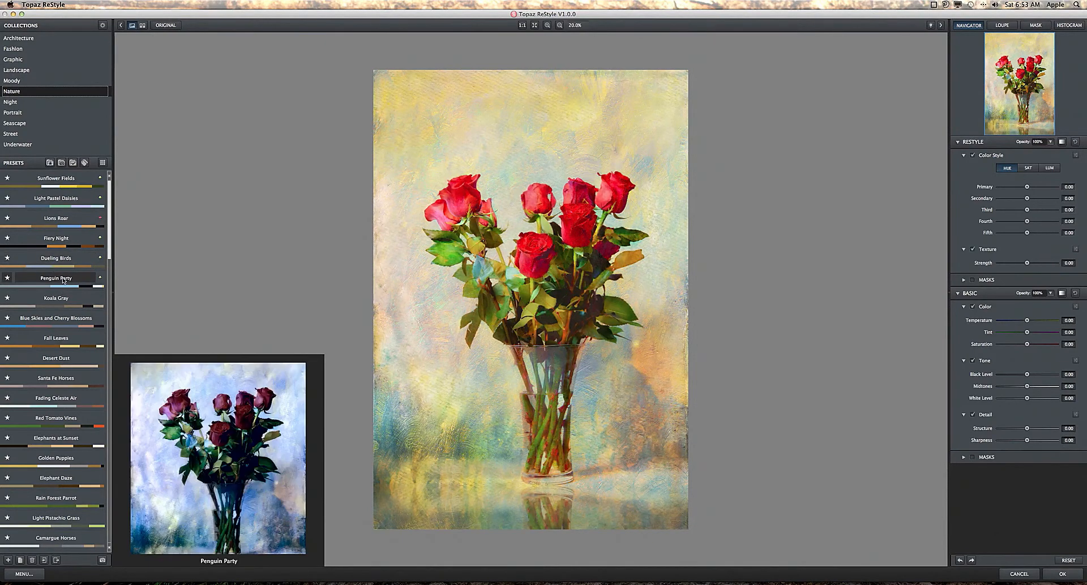
left_click(55, 299)
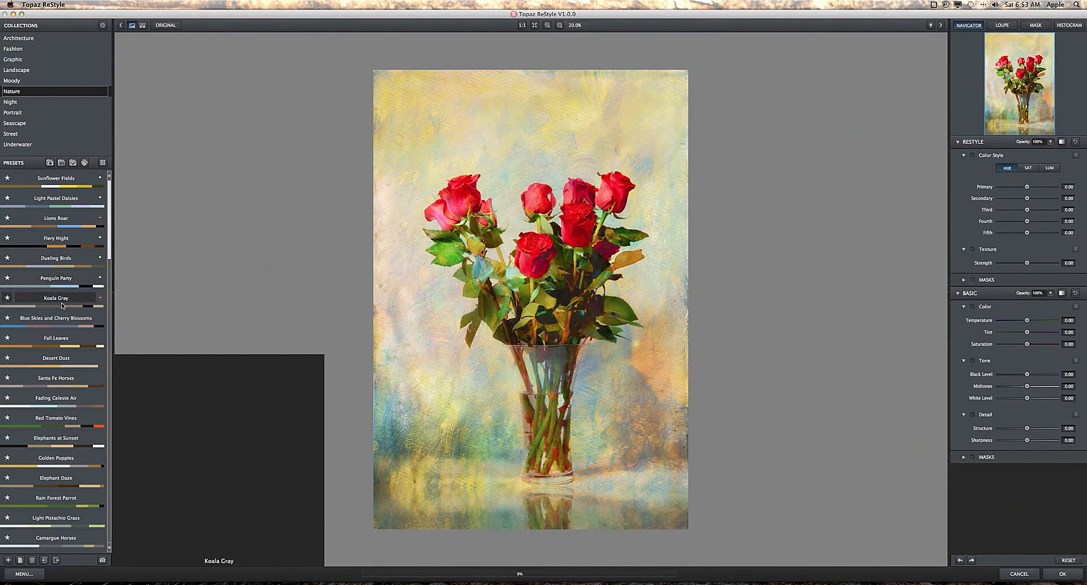
left_click(56, 318)
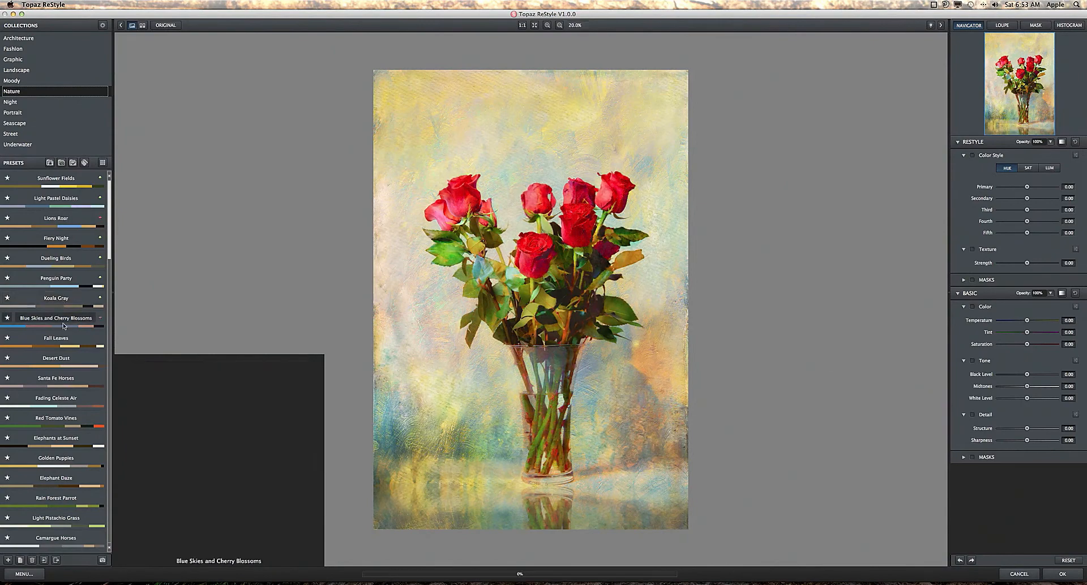
left_click(56, 317)
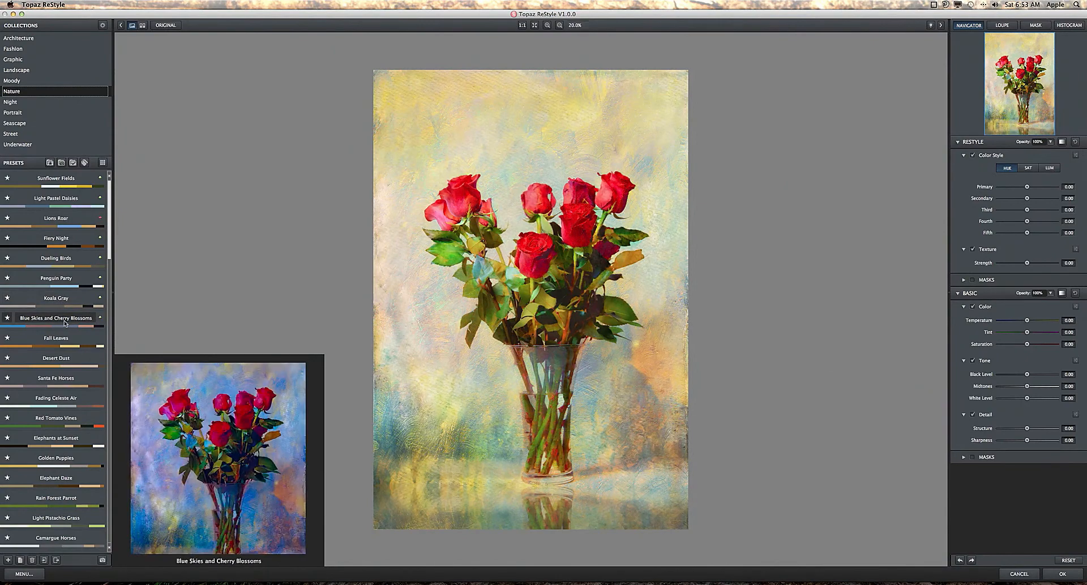
left_click(56, 338)
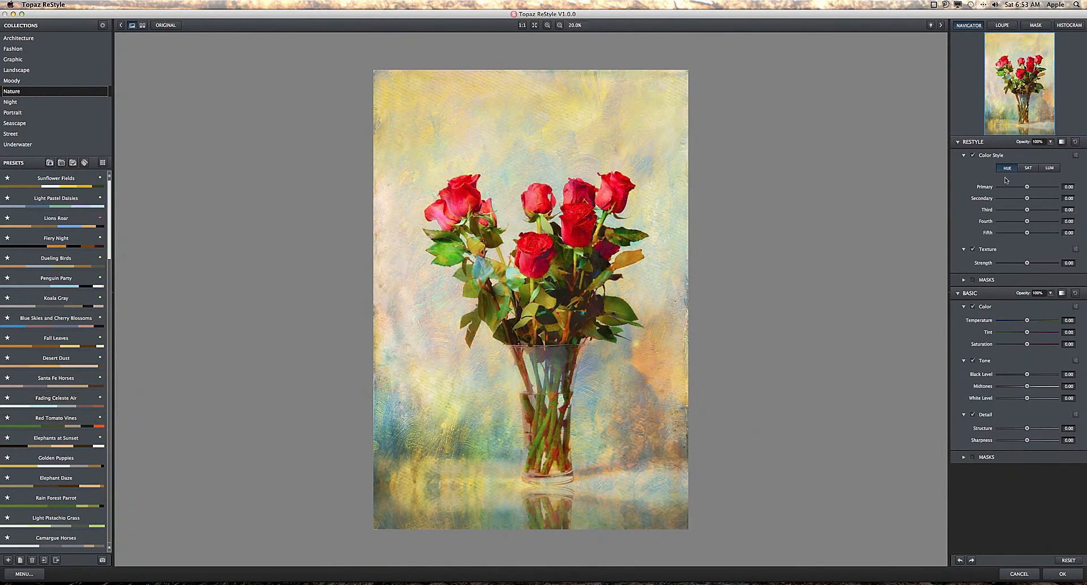
mouse_move(977, 67)
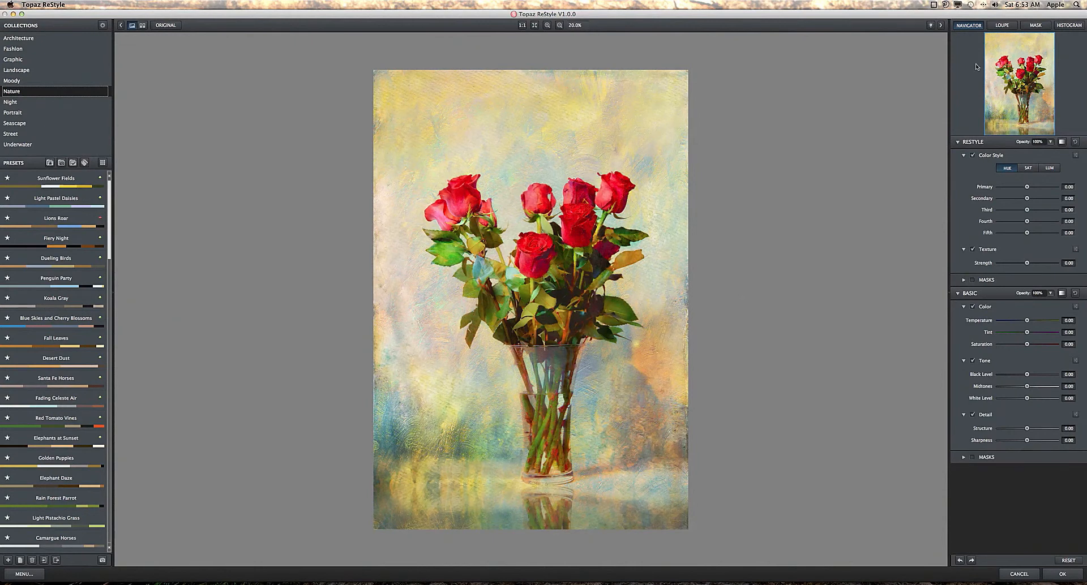
mouse_move(1024, 187)
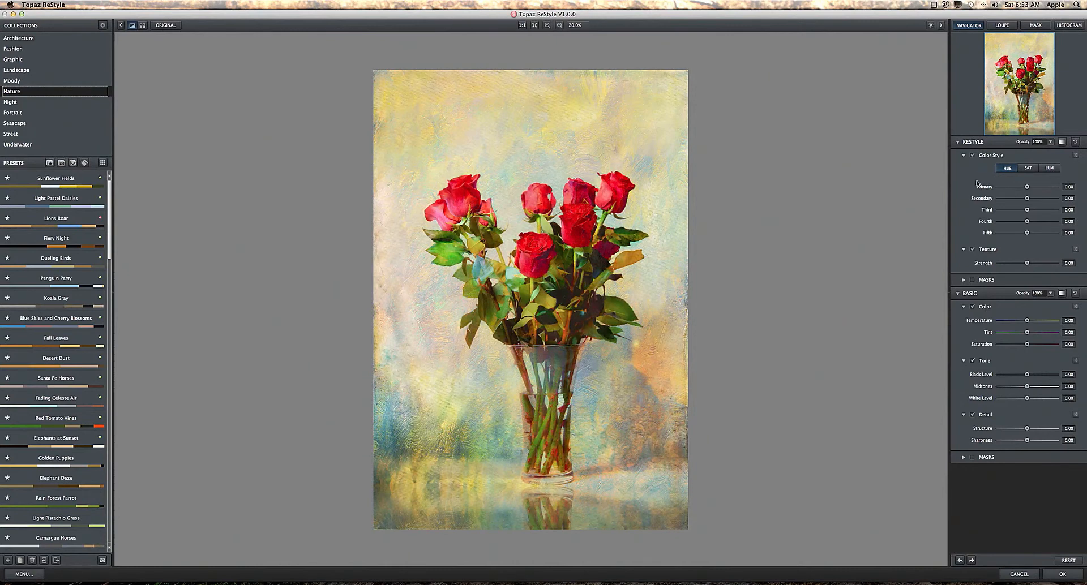
mouse_move(56, 418)
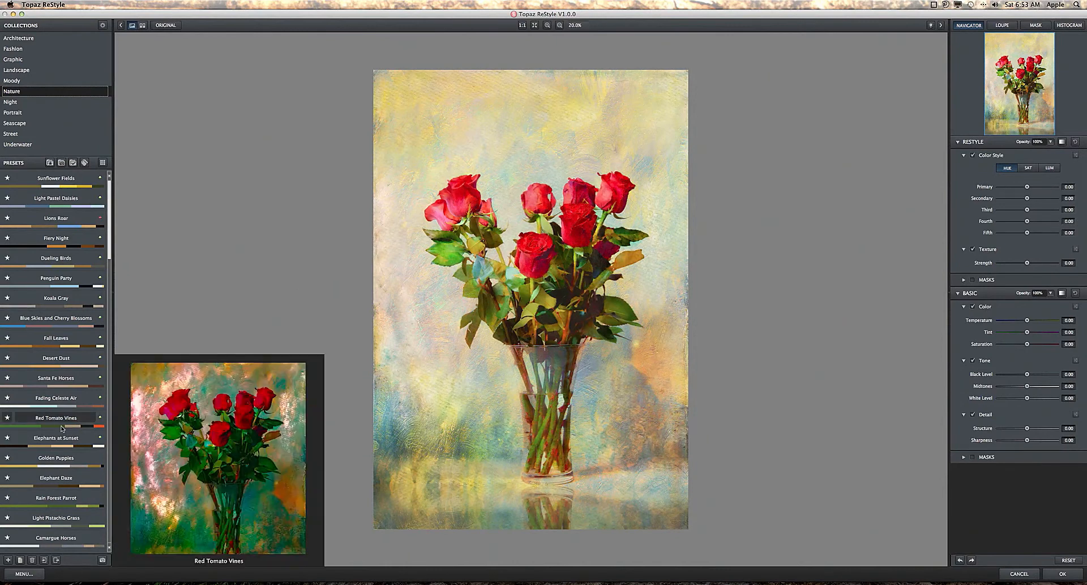
left_click(56, 398)
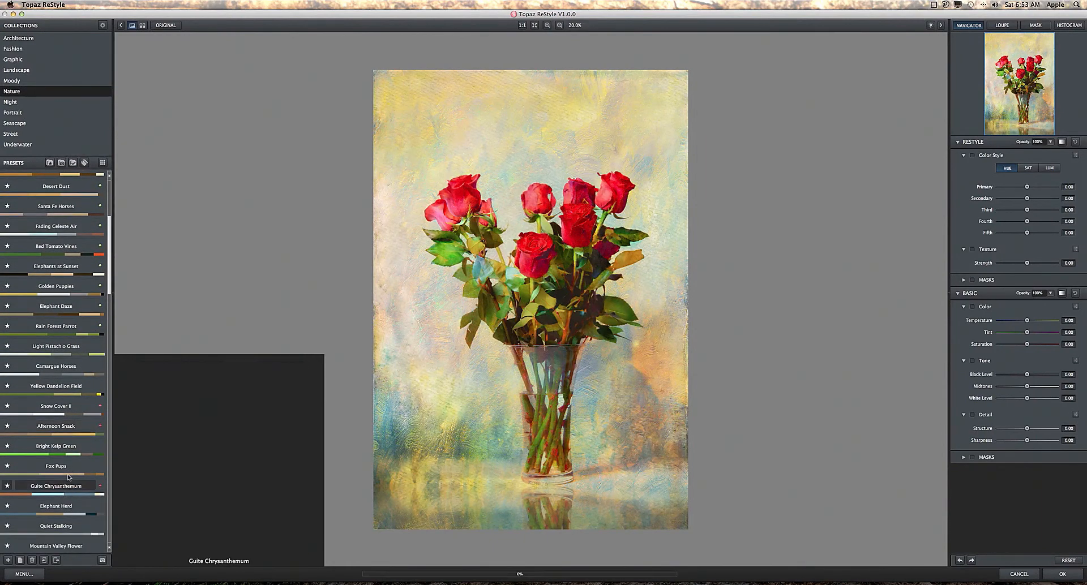
left_click(56, 485)
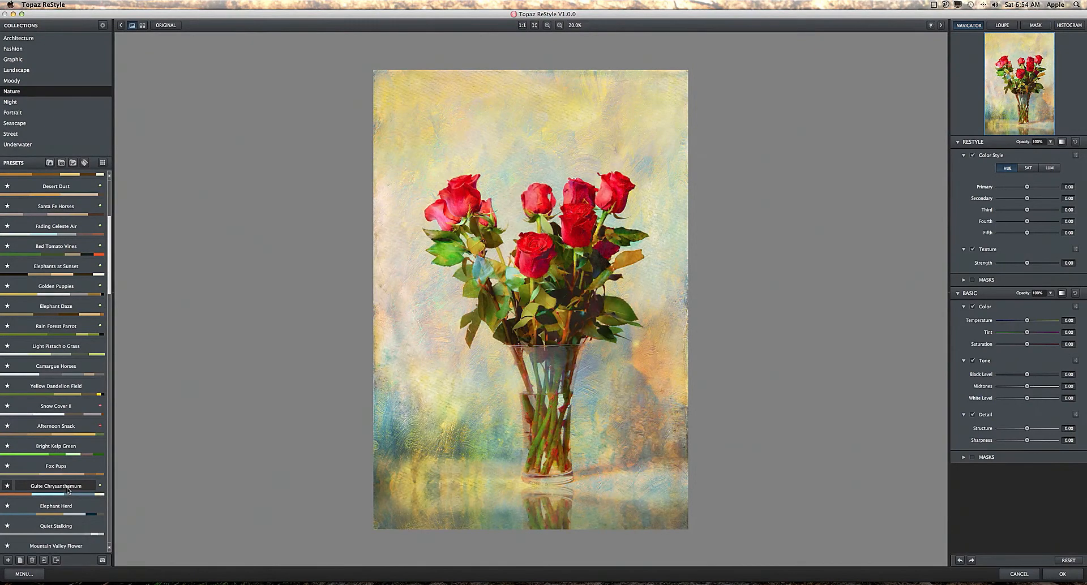
Apply the Quite Chrysanthemum Nature preset and compare it against the original.
left_click(56, 486)
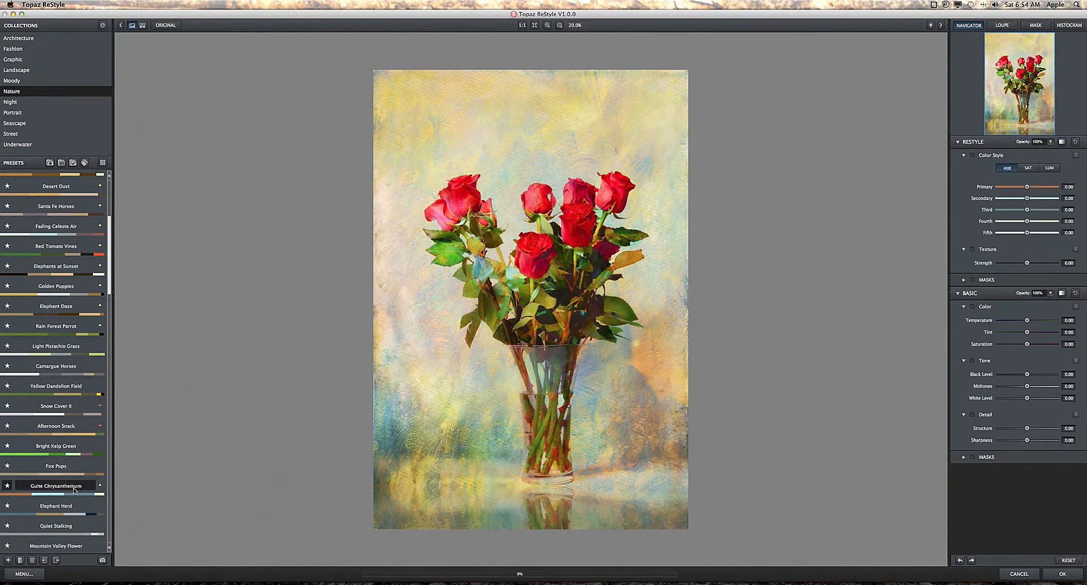
left_click(56, 486)
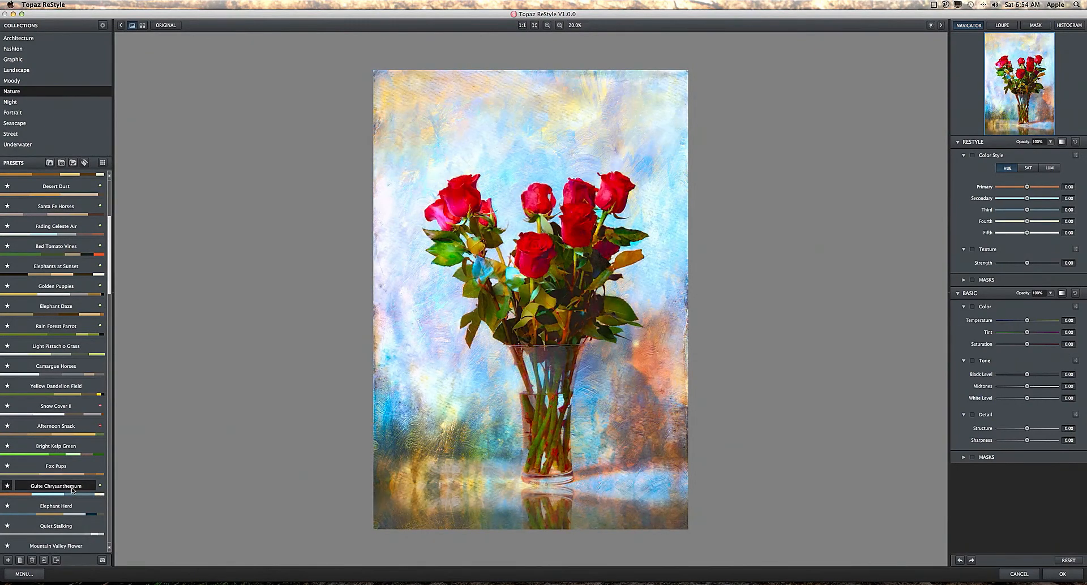
mouse_move(773, 291)
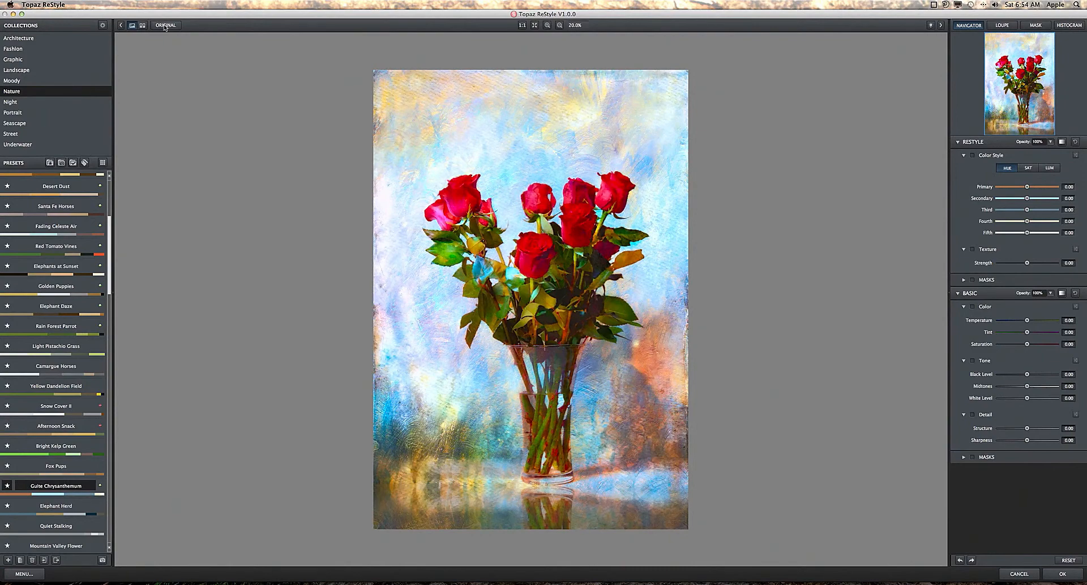
left_click(165, 25)
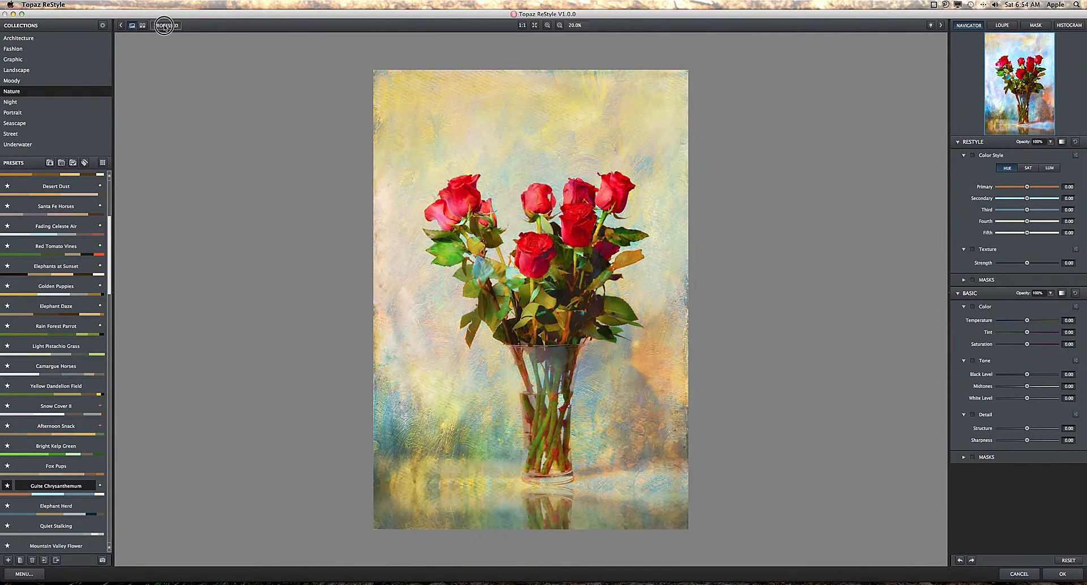
left_click(164, 25)
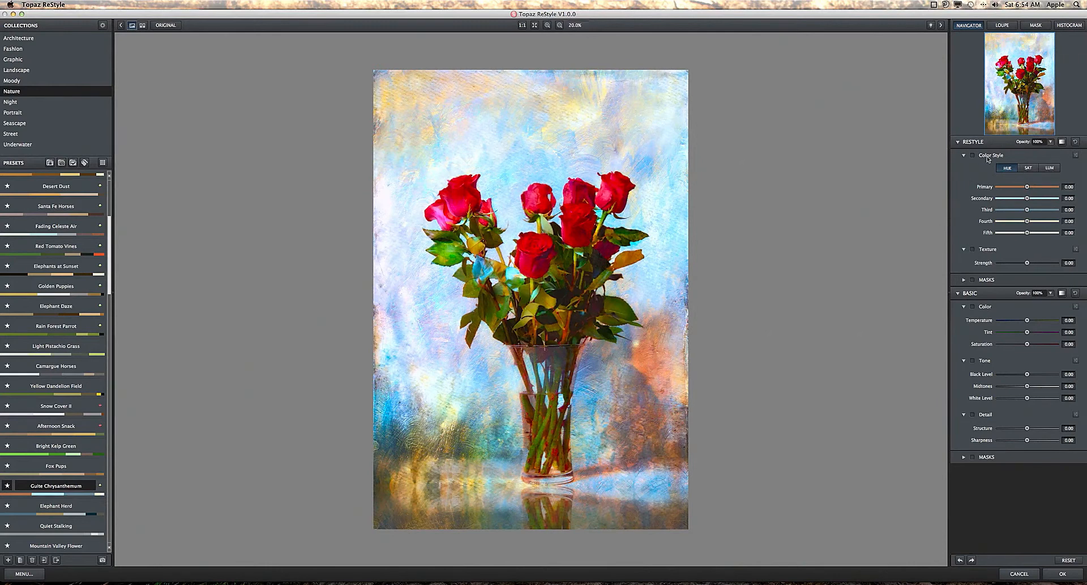
mouse_move(991, 155)
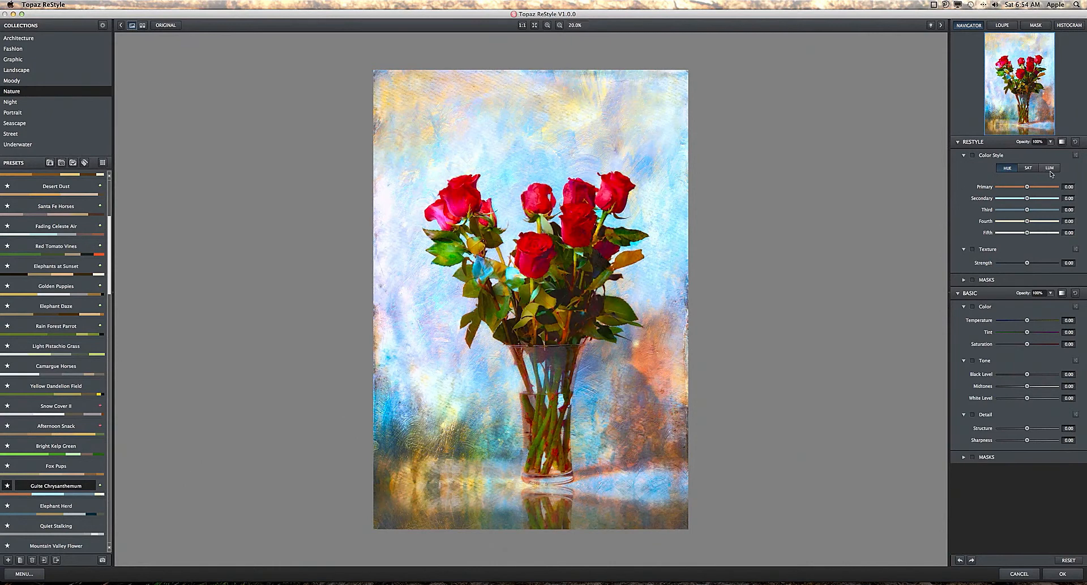
Switch Color Style to LUM; set primary 0.23, secondary -0.18, third 0.19, fourth -0.27.
left_click(1050, 168)
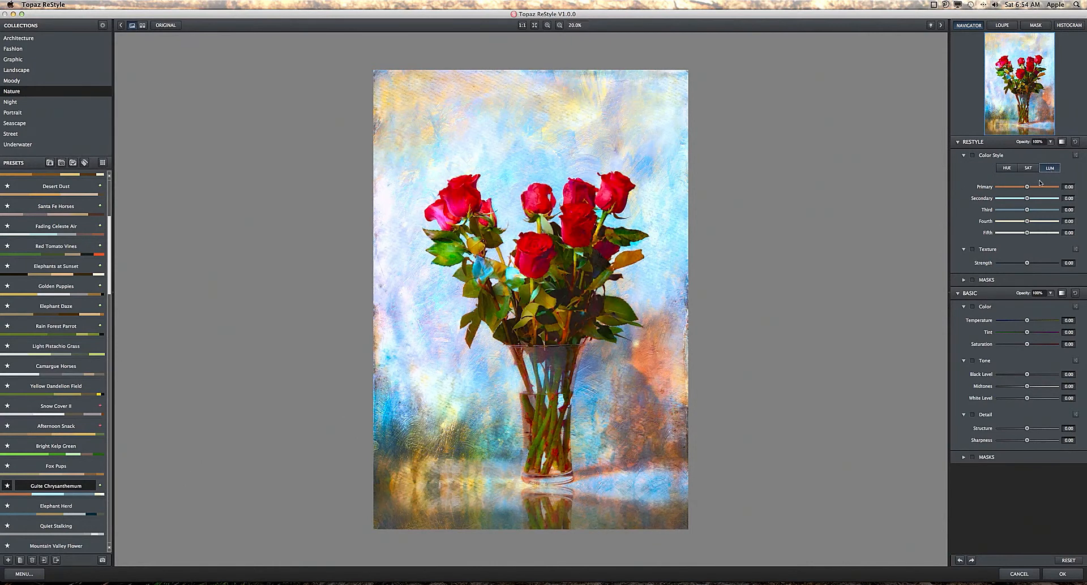
left_click_drag(1028, 187, 1041, 187)
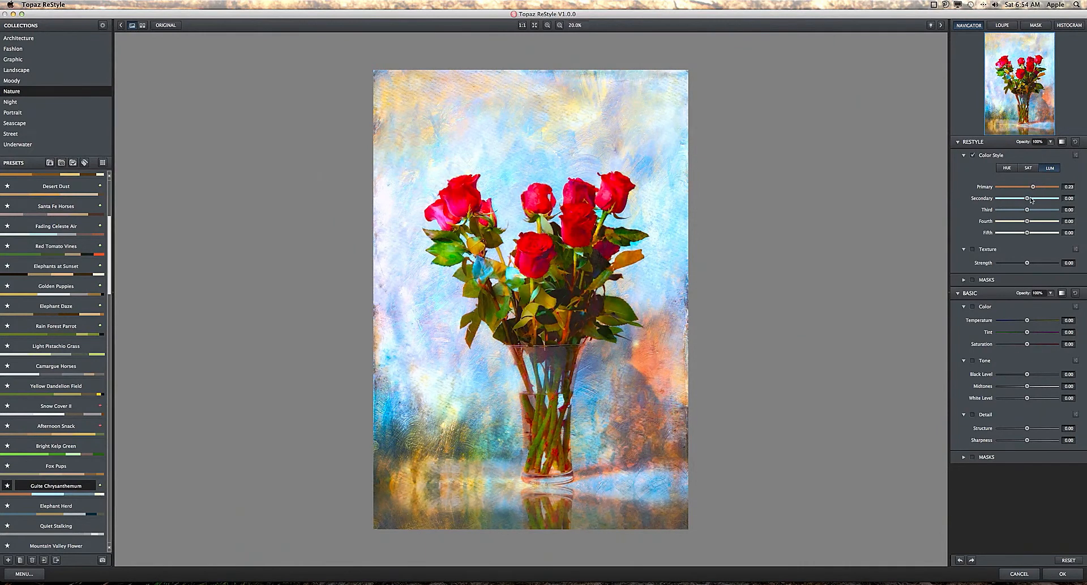
left_click_drag(1044, 199, 1025, 200)
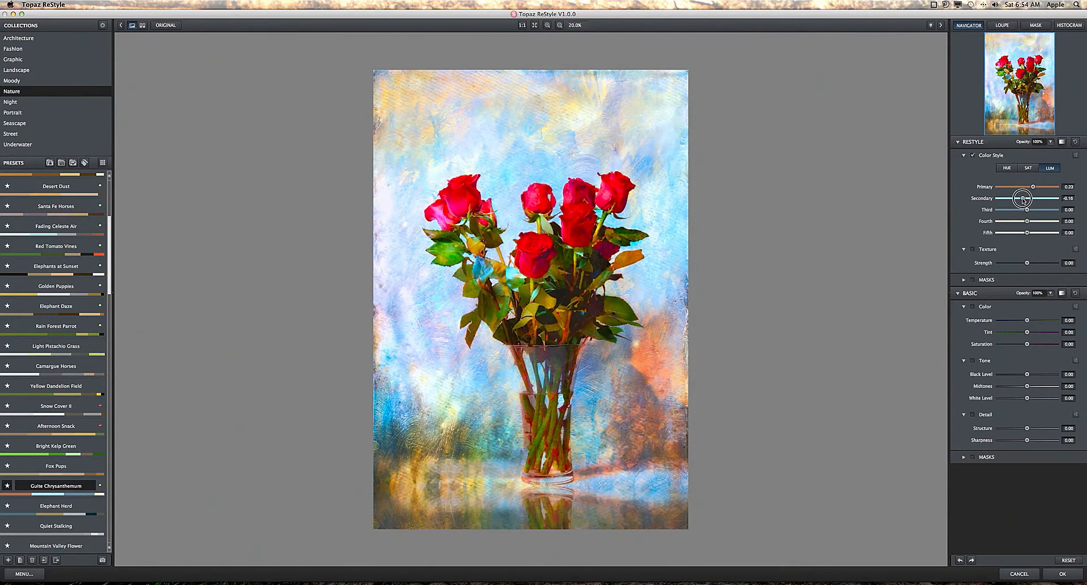
left_click_drag(1026, 210, 1029, 210)
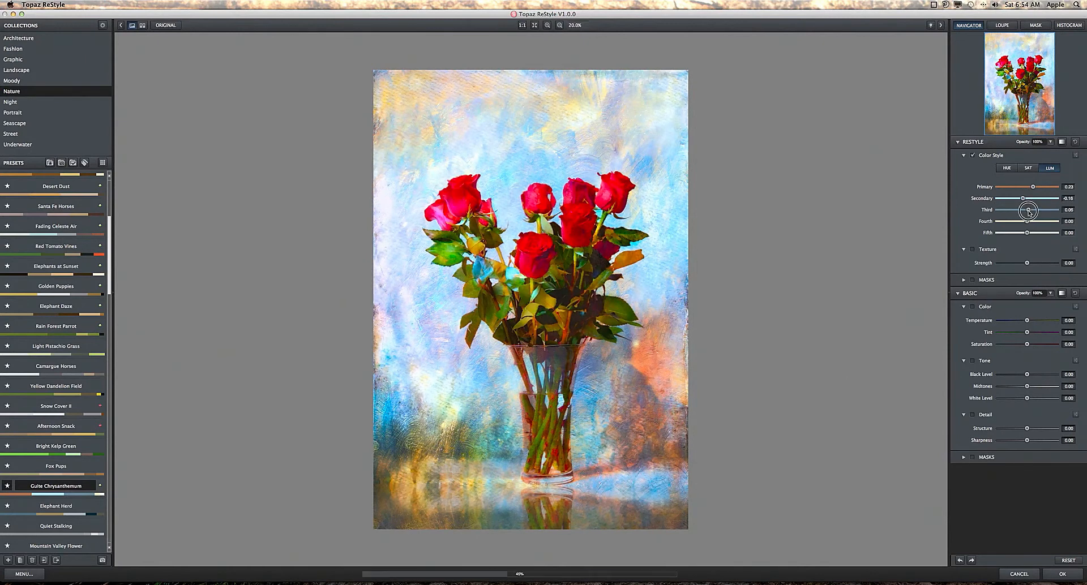
left_click_drag(1028, 210, 1053, 210)
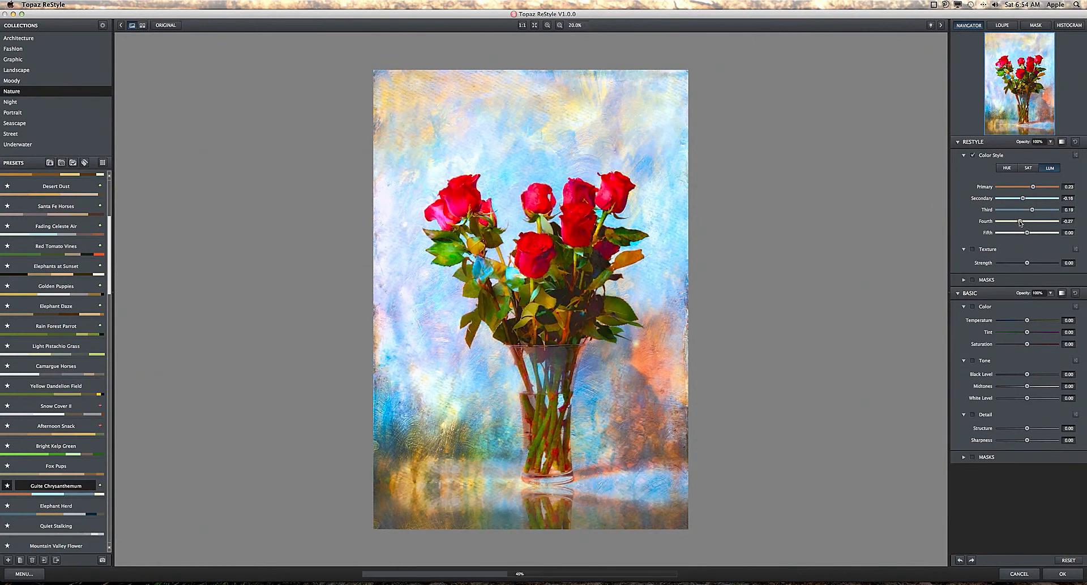
left_click_drag(1044, 221, 1019, 221)
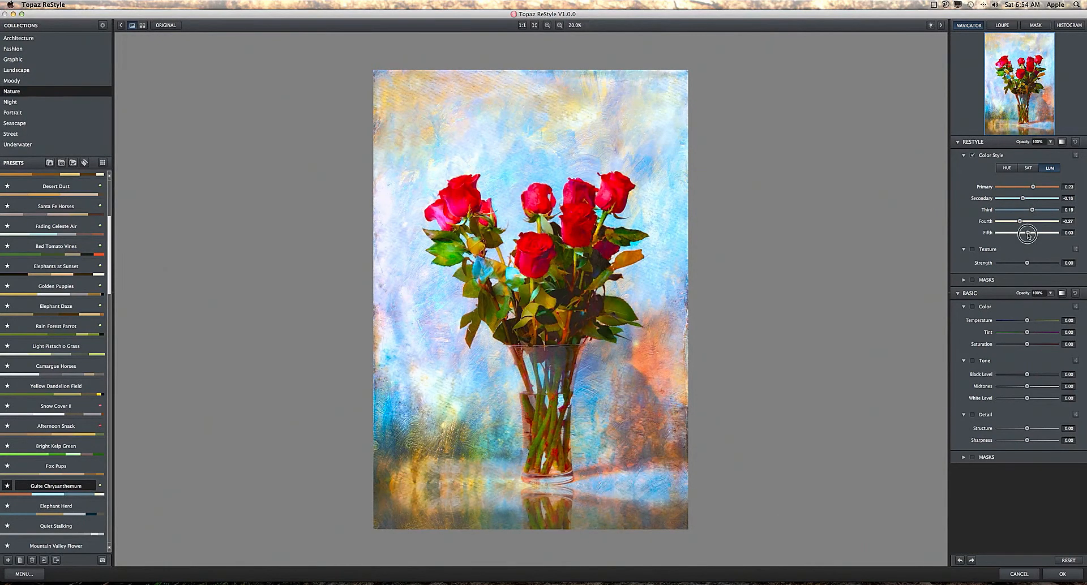
Fine-tune the fifth style colour's luminance, settling near 0.08.
left_click_drag(1028, 233, 1035, 233)
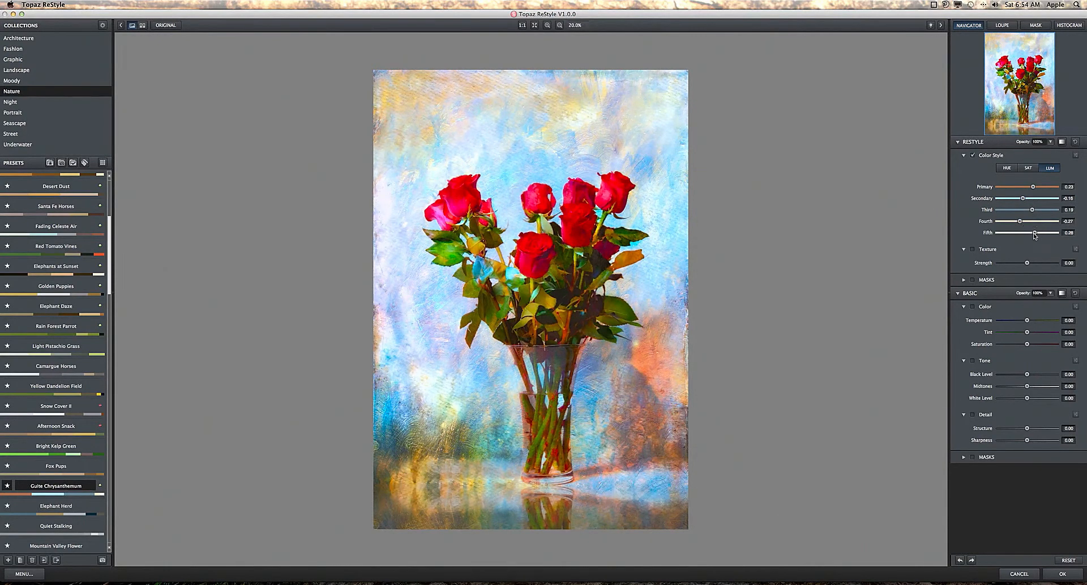
left_click_drag(1034, 232, 1002, 232)
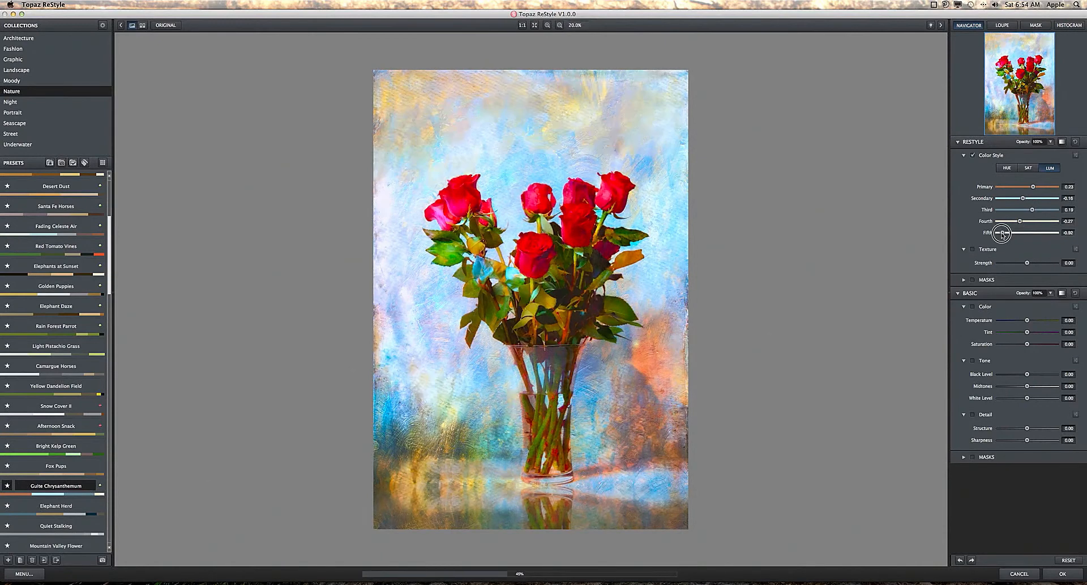
left_click_drag(1001, 234, 1015, 233)
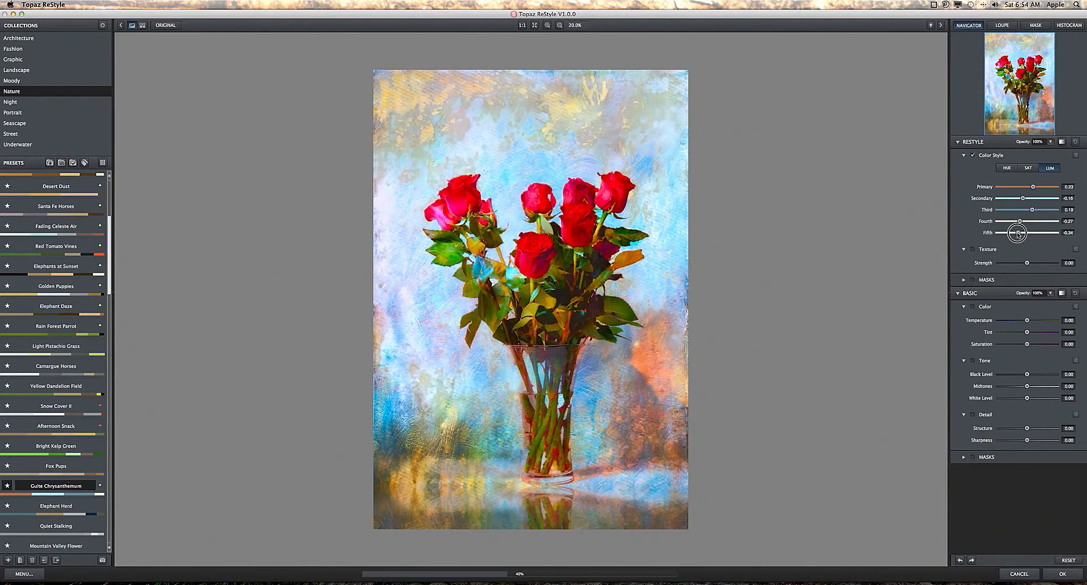
left_click_drag(1017, 233, 1030, 232)
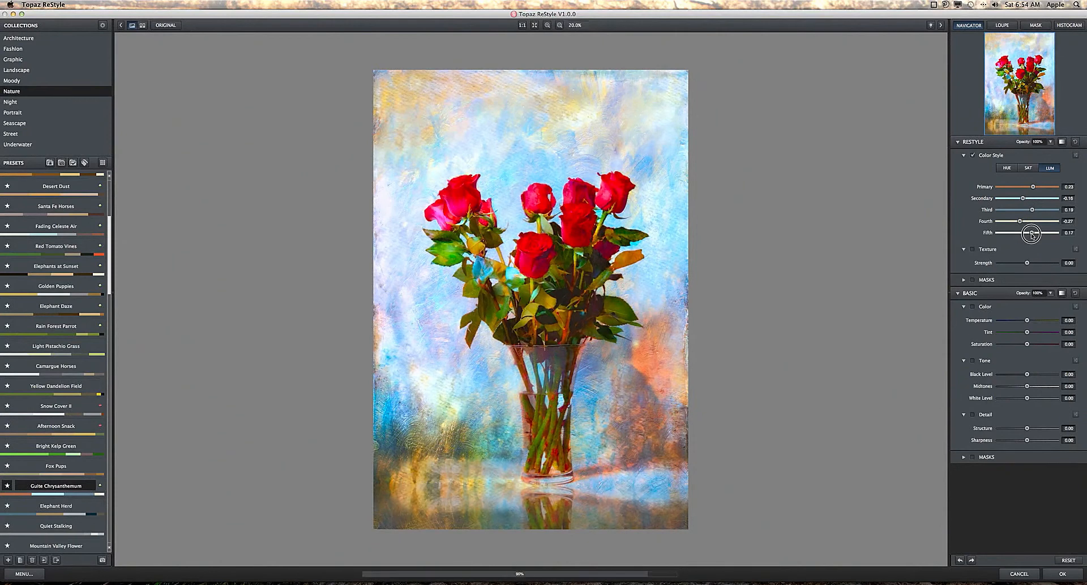
left_click_drag(1031, 233, 1019, 232)
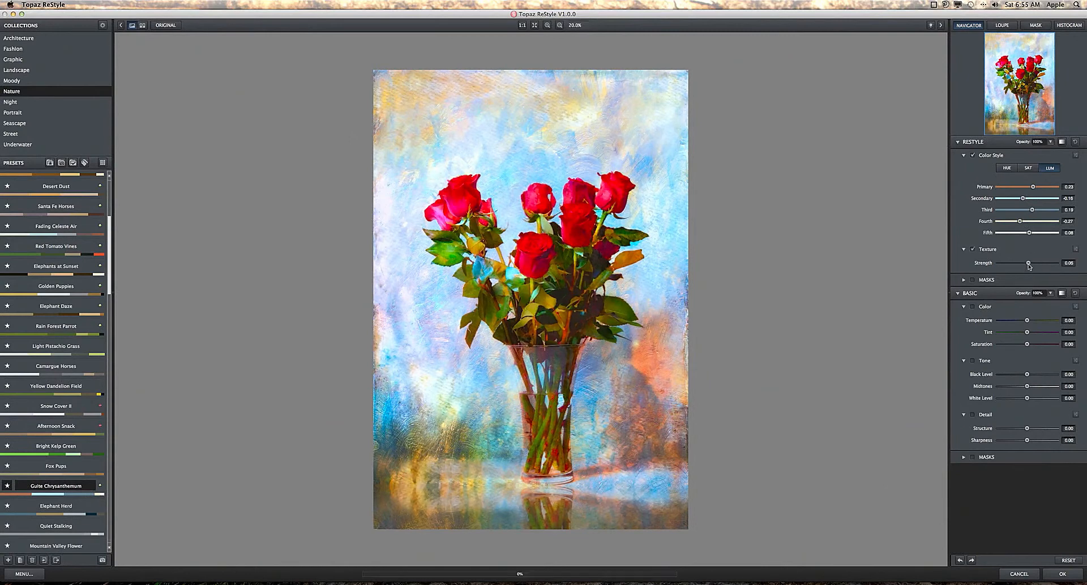
Drag the texture Strength slider to its maximum of 1.00.
left_click_drag(1029, 264, 1038, 264)
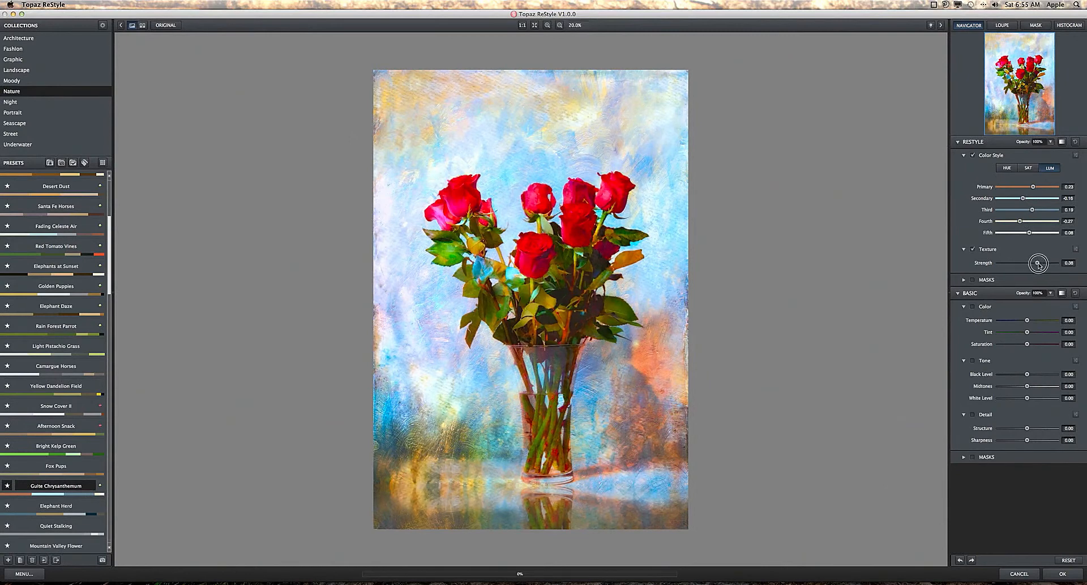
left_click_drag(1038, 264, 1054, 263)
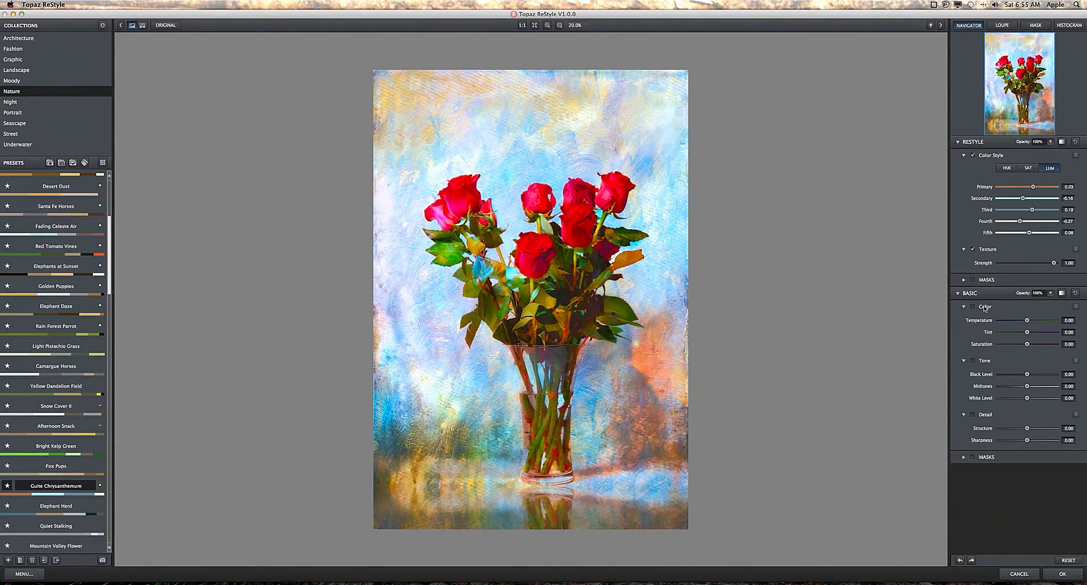
mouse_move(985, 307)
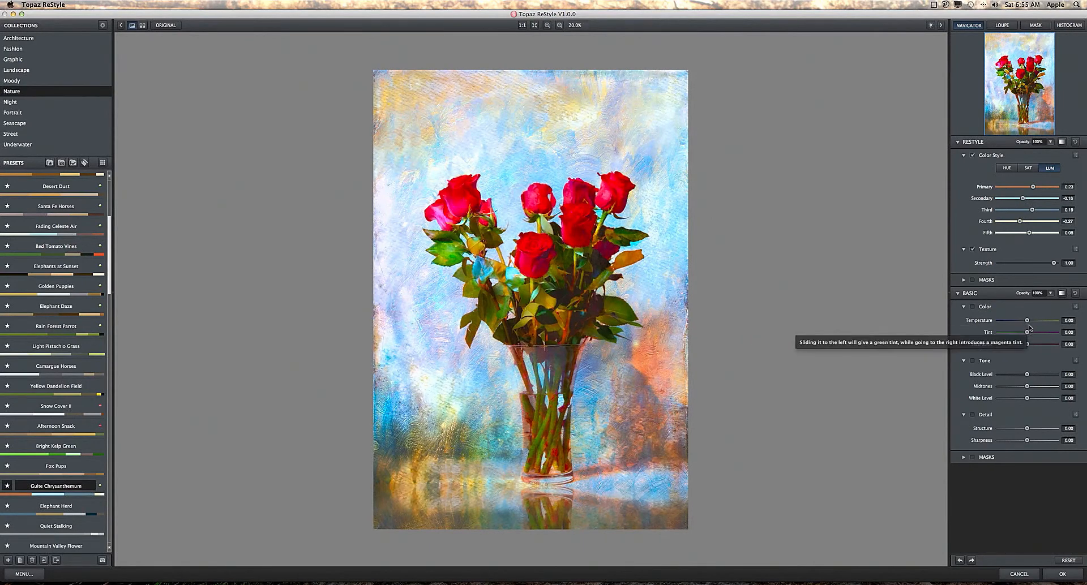
Set Basic Color to a slightly warm temperature, tint 0.22 and saturation -0.12.
left_click_drag(1007, 320, 1040, 320)
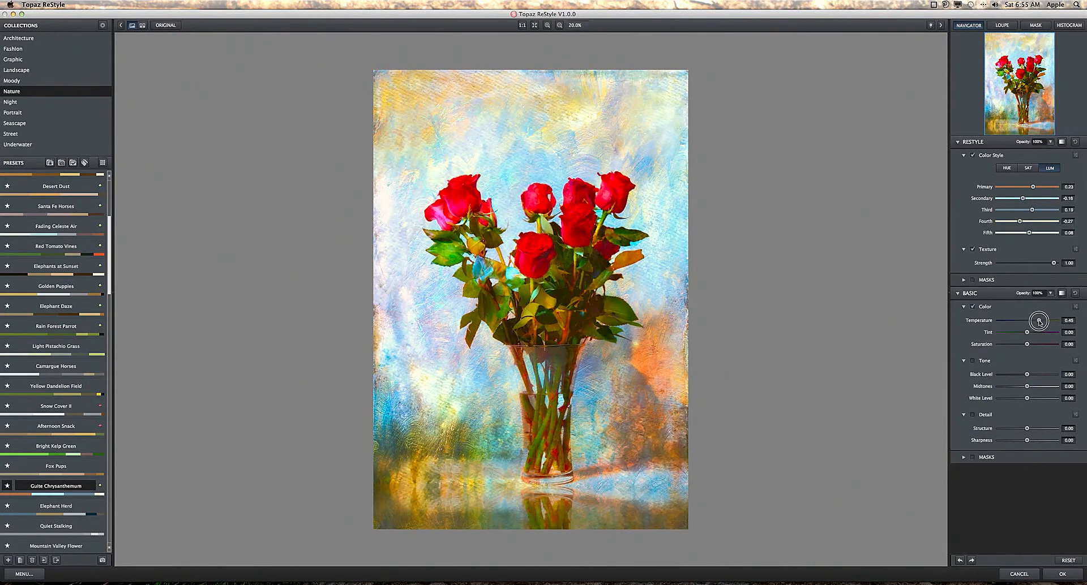
left_click_drag(1040, 320, 1001, 321)
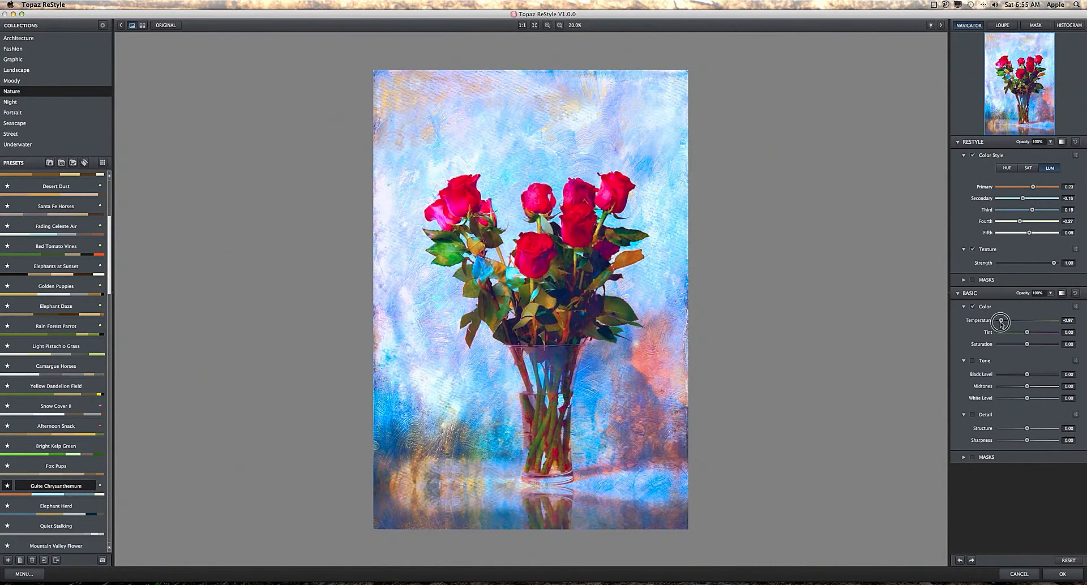
left_click_drag(1001, 322, 1035, 322)
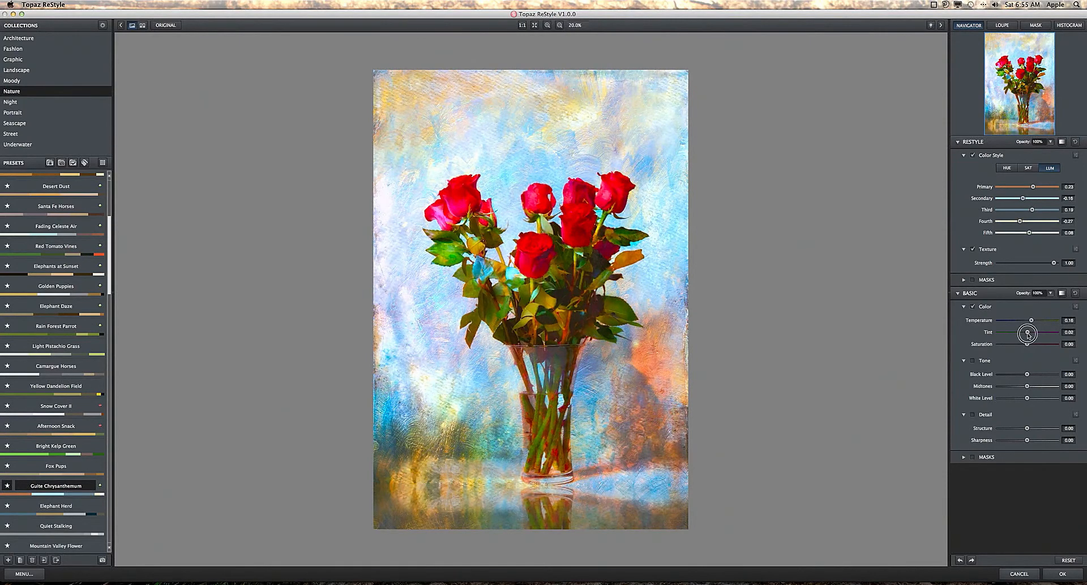
left_click_drag(1029, 333, 1010, 333)
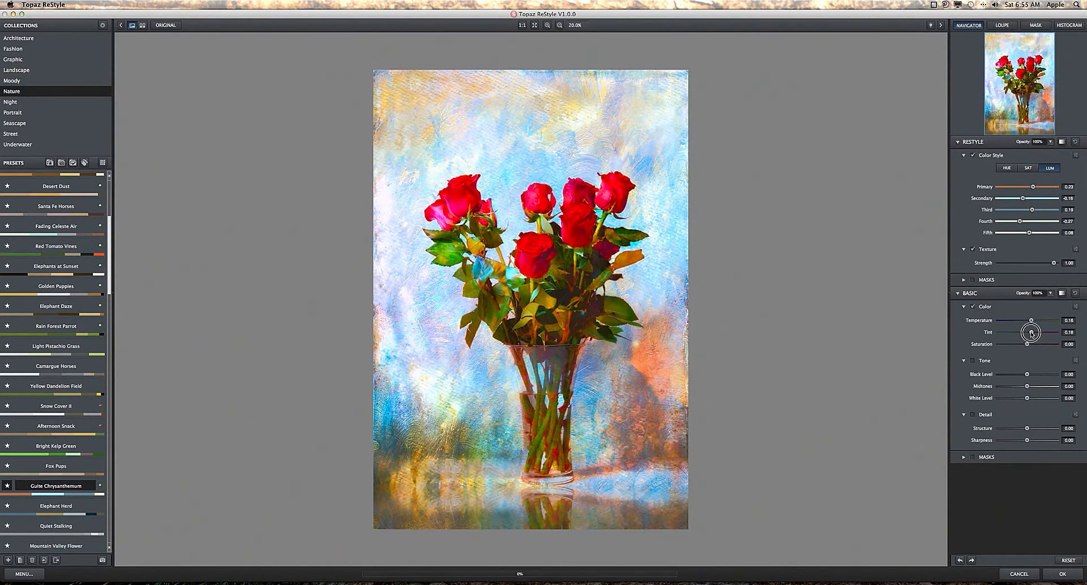
left_click_drag(1029, 332, 1032, 333)
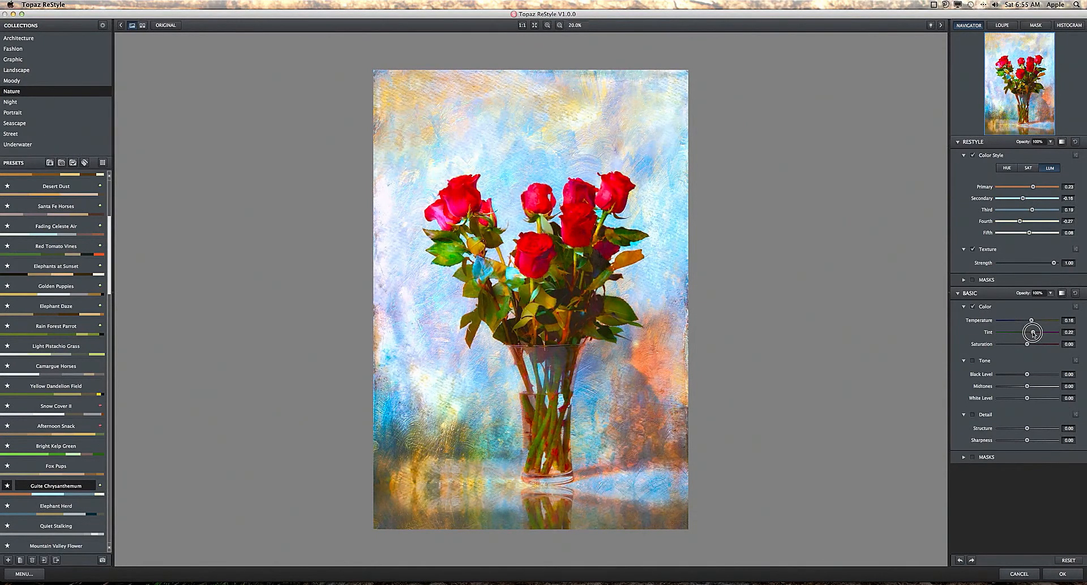
left_click_drag(1027, 345, 1032, 345)
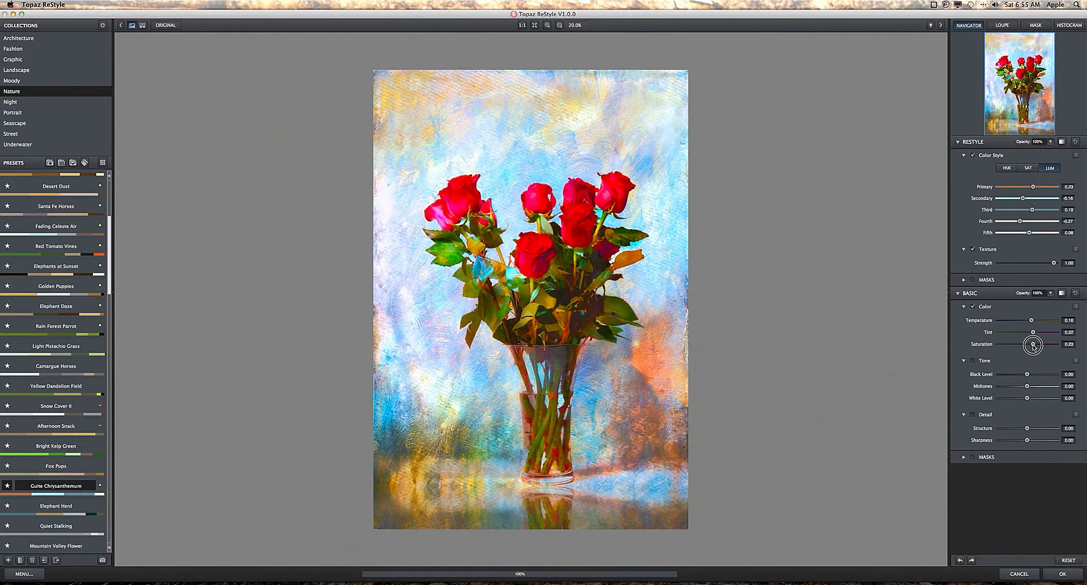
left_click_drag(1032, 345, 1023, 345)
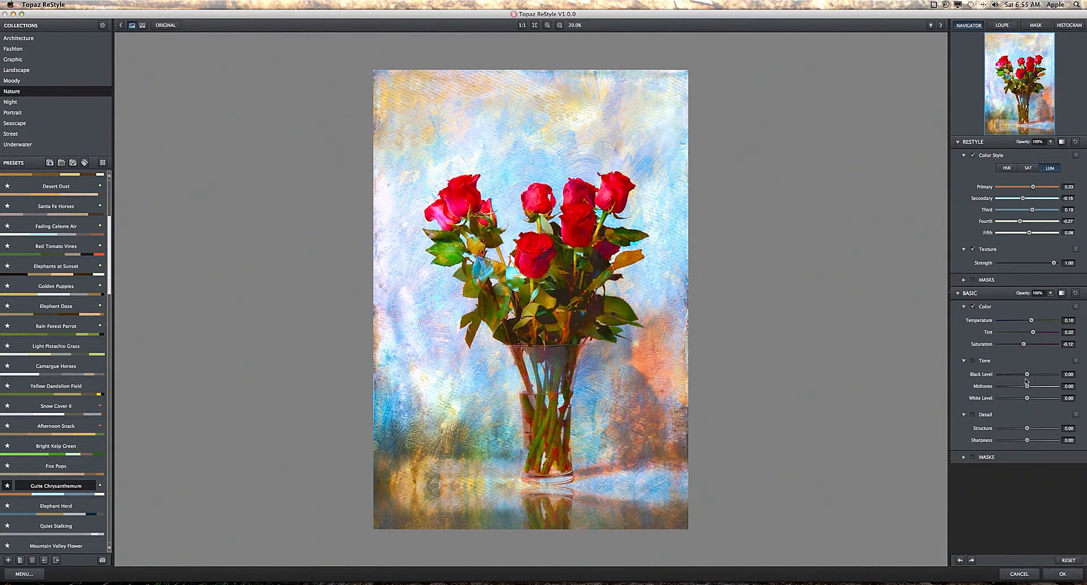
Set Tone black level 0.14, white level -0.26 and midtones 0.02.
left_click_drag(1026, 375, 1030, 374)
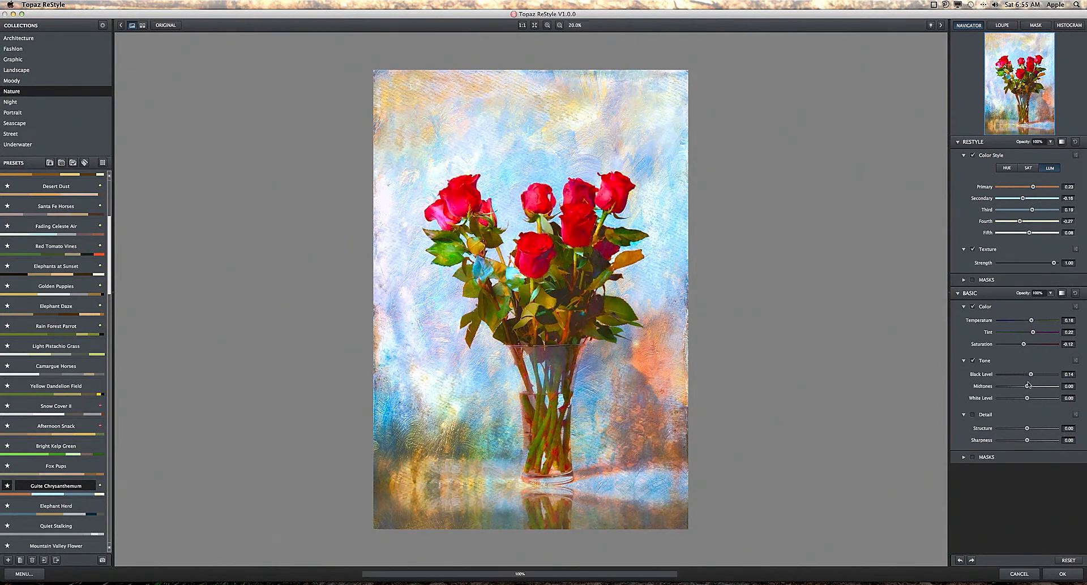
left_click_drag(1043, 387, 1021, 386)
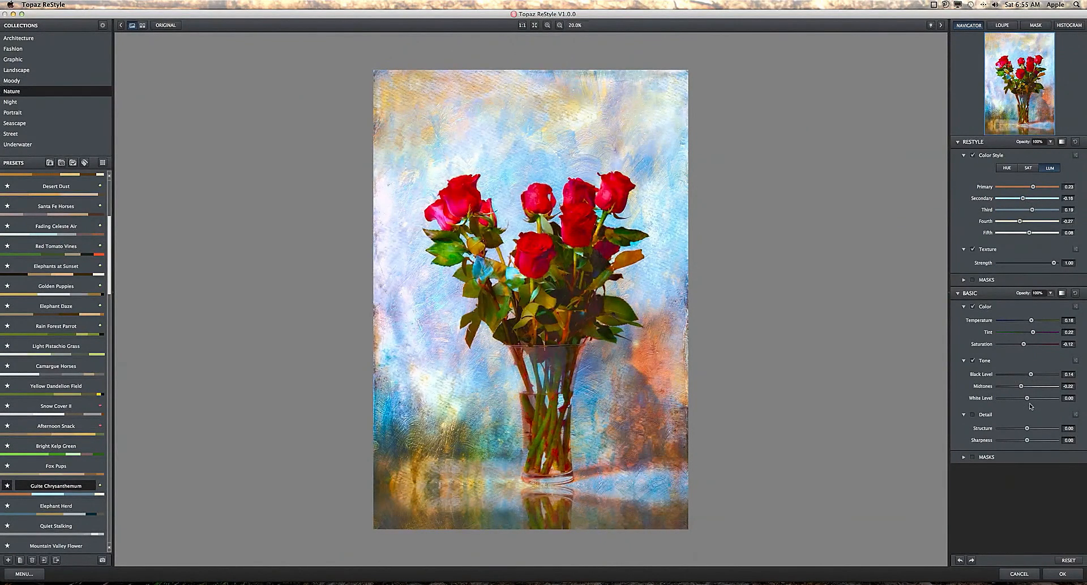
left_click_drag(1027, 398, 1019, 398)
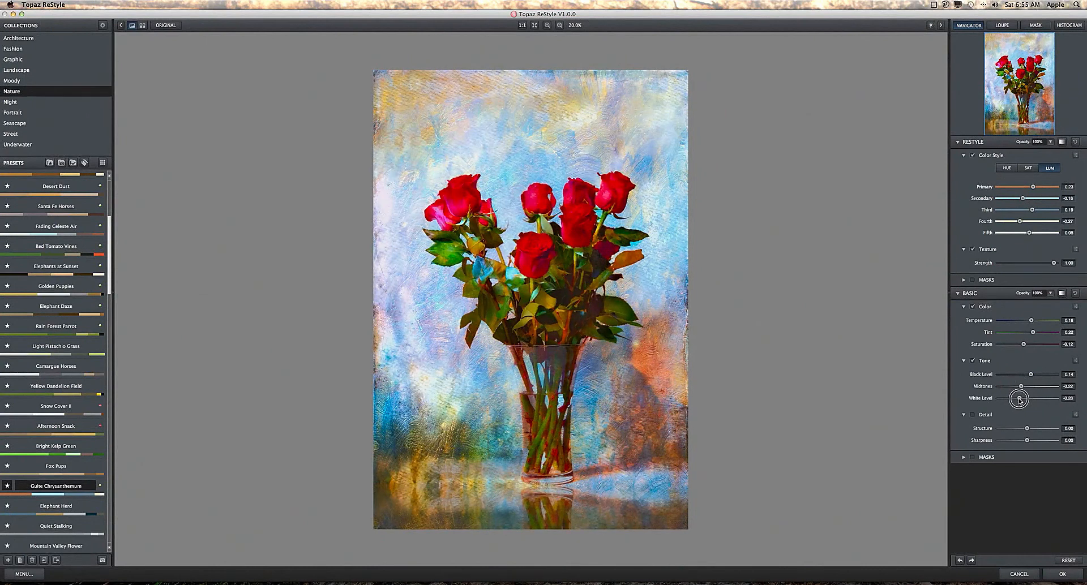
left_click_drag(1019, 398, 1026, 387)
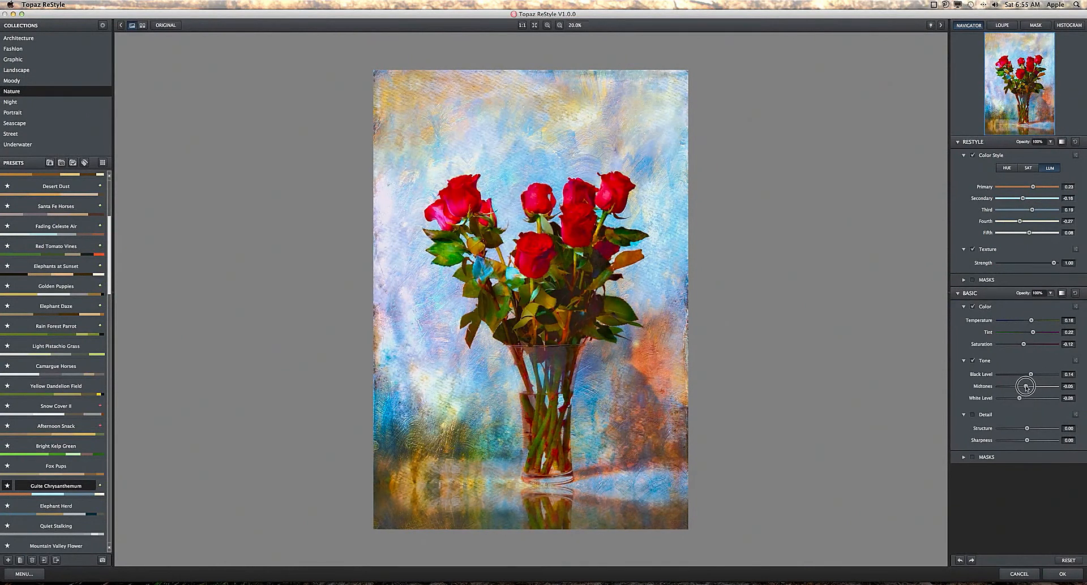
left_click_drag(1025, 386, 1033, 386)
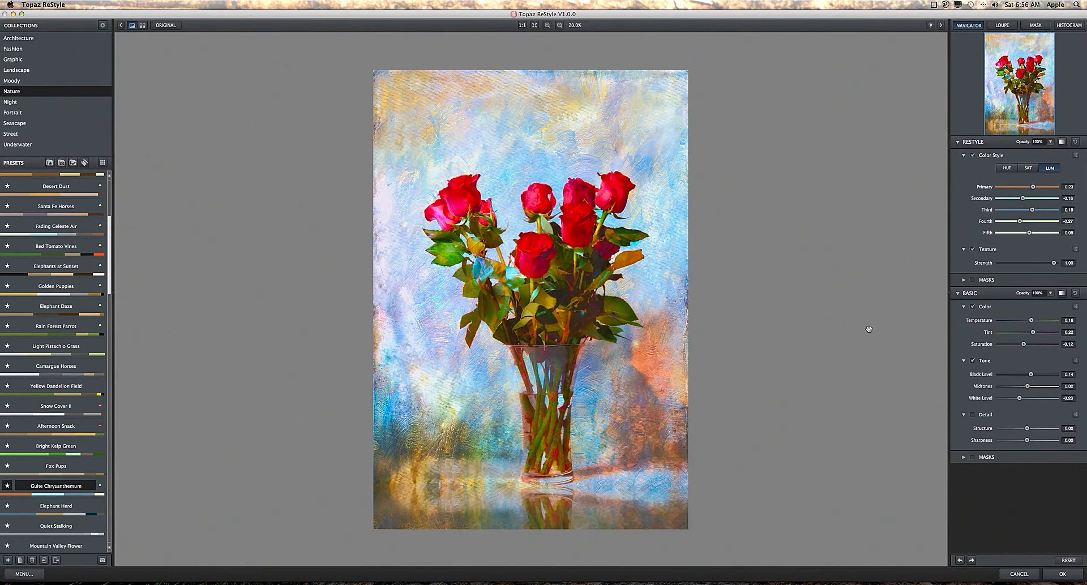
mouse_move(1037, 432)
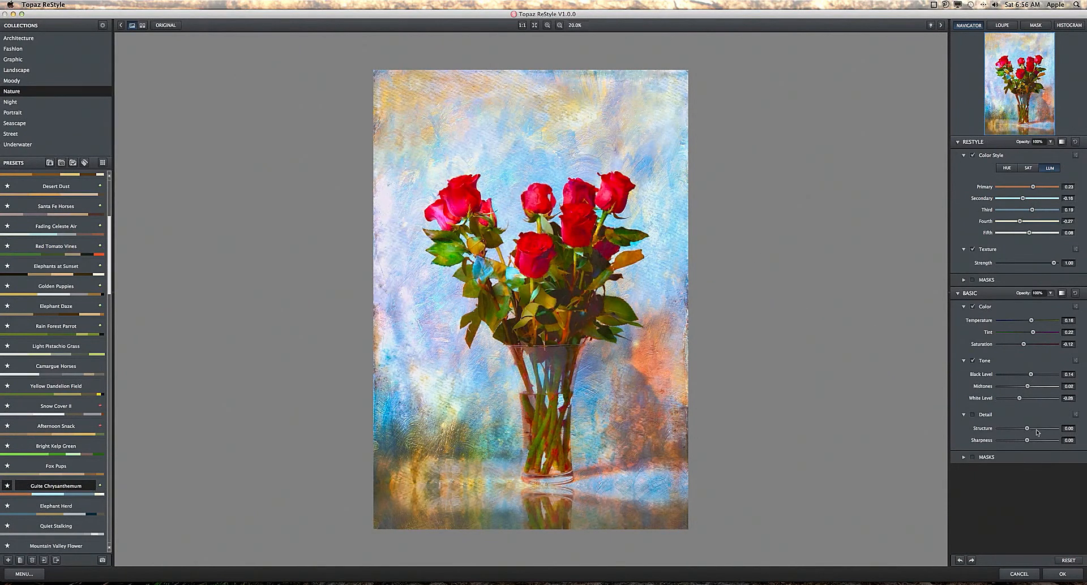
mouse_move(1028, 428)
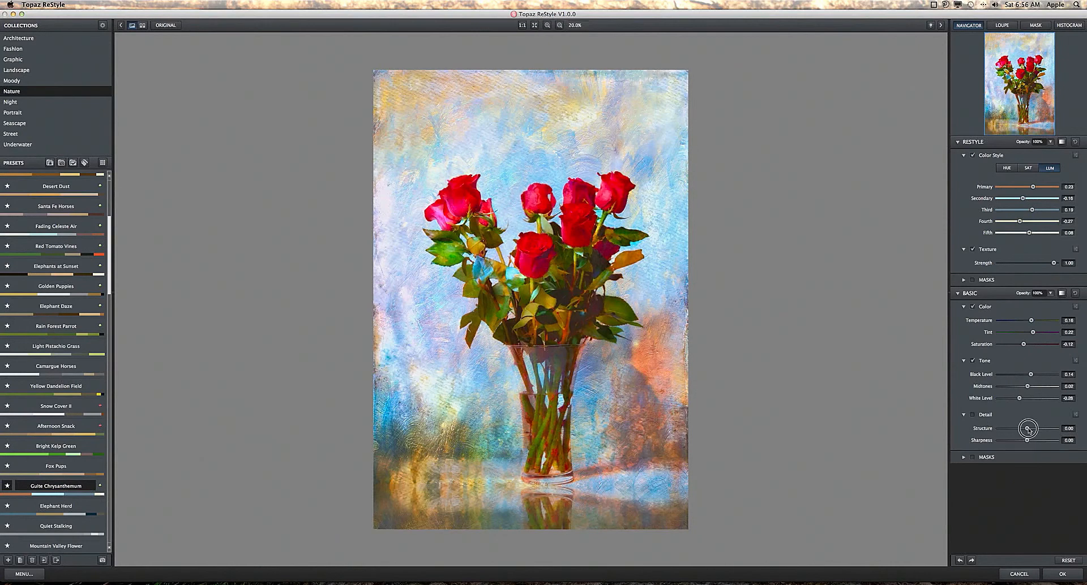
Try several Structure values, settle on 0.08, and set Sharpness to 1.00.
left_click_drag(1029, 428, 1040, 428)
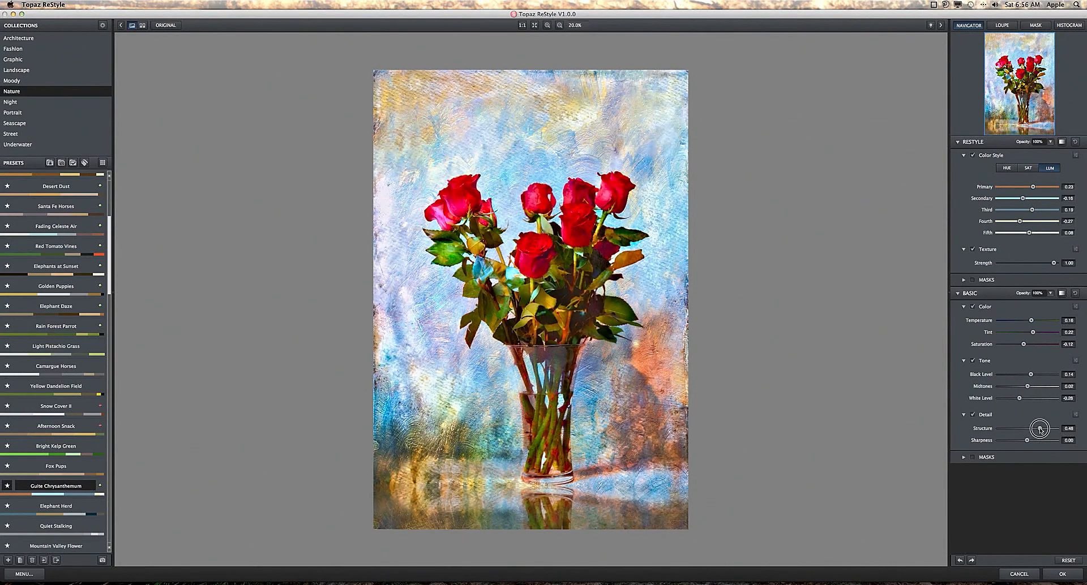
left_click_drag(1040, 429, 1051, 428)
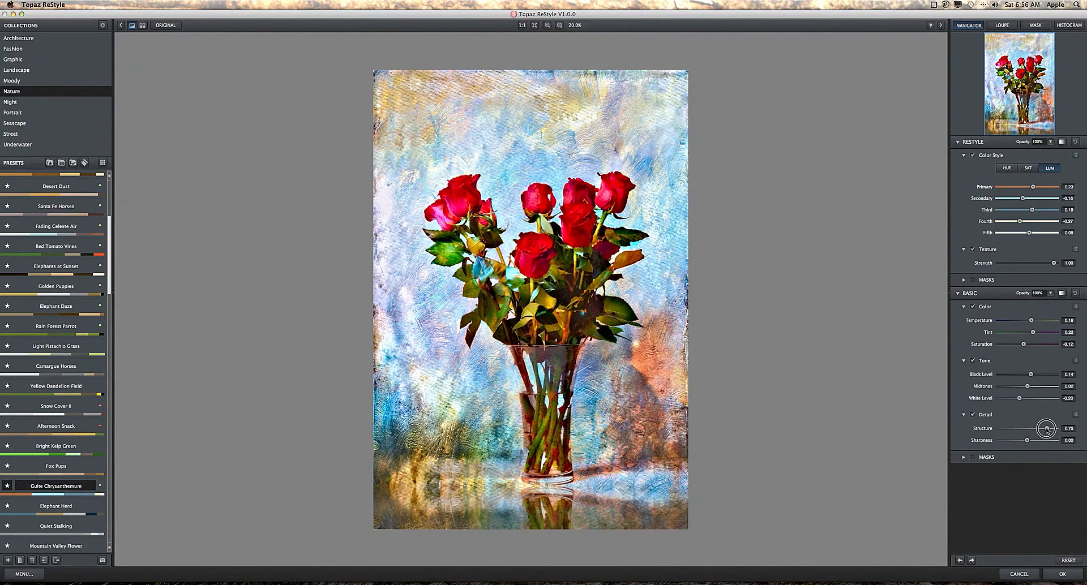
left_click_drag(1047, 429, 1019, 429)
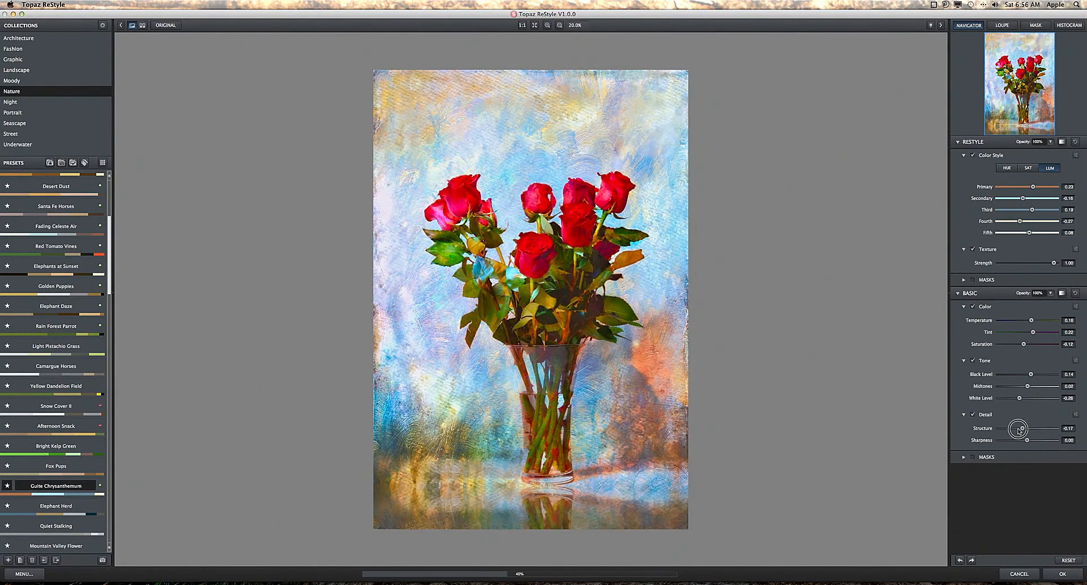
left_click_drag(1026, 428, 1011, 428)
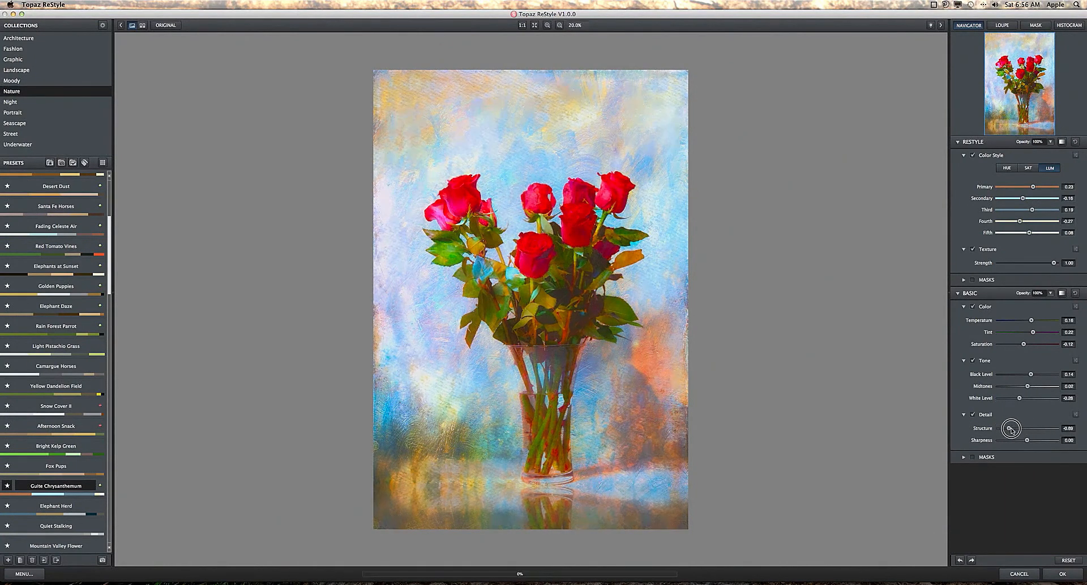
left_click_drag(1011, 428, 1027, 428)
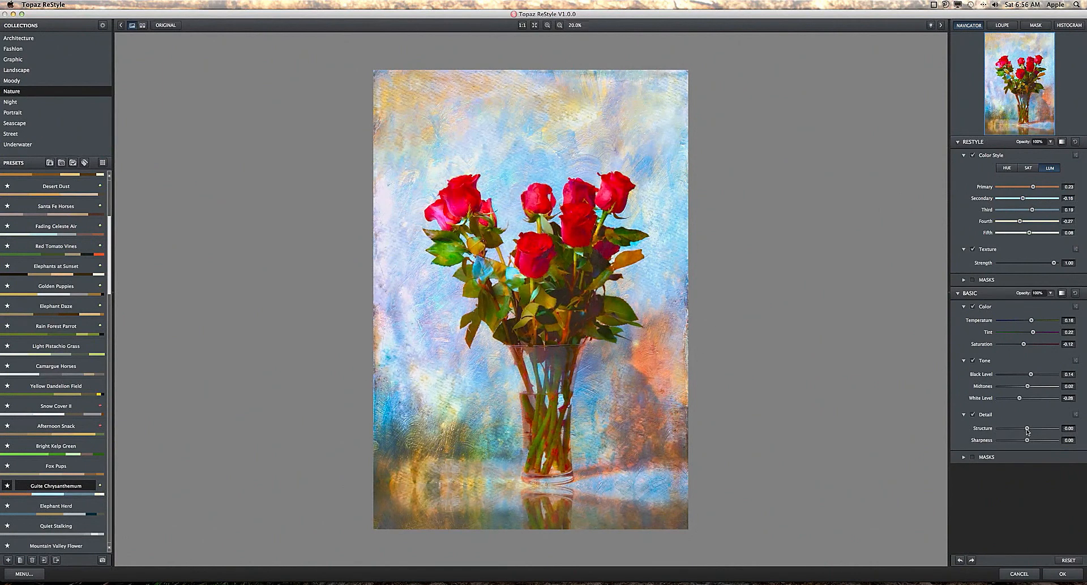
left_click_drag(1016, 430, 1029, 431)
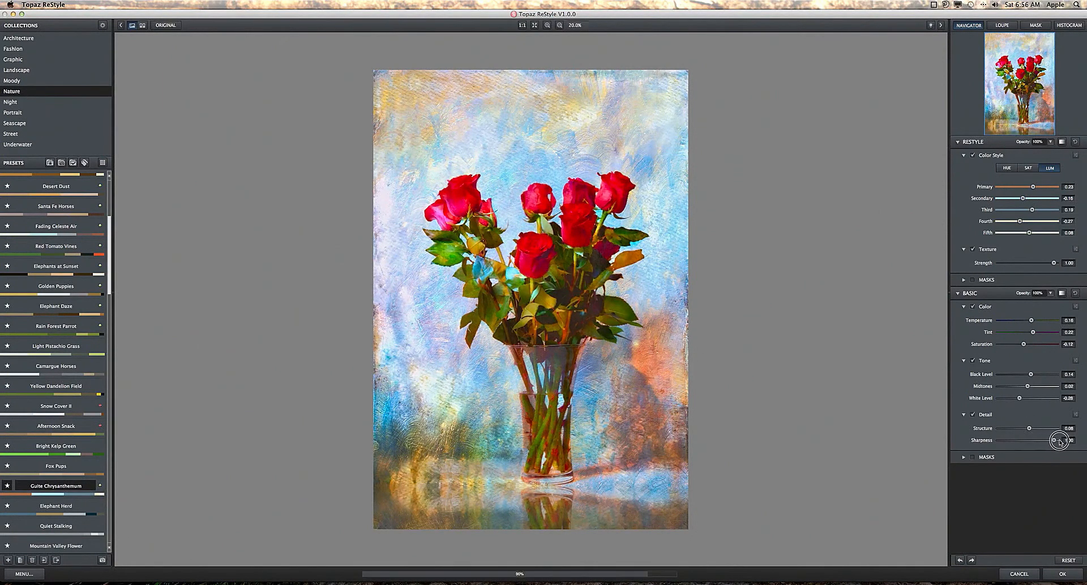
left_click_drag(1041, 440, 1054, 440)
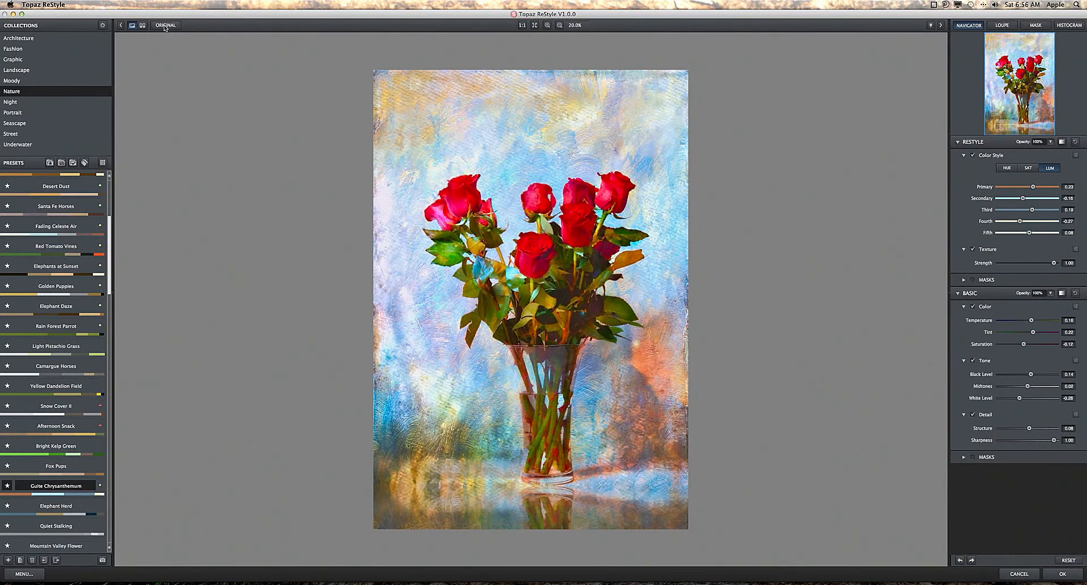
Toggle Original to compare before/after, return to Processed, and apply with OK.
left_click(142, 26)
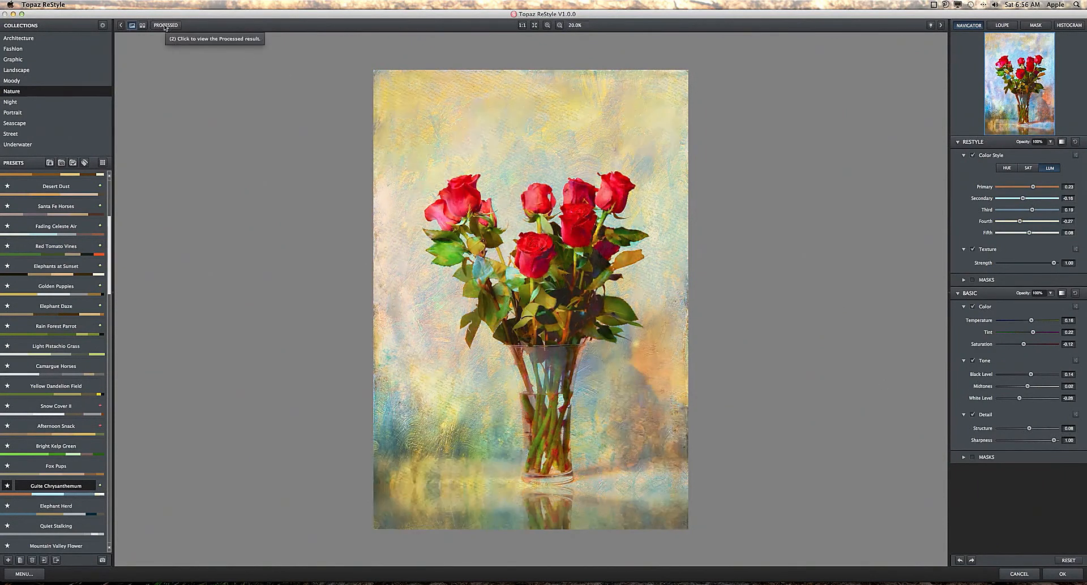
left_click(142, 26)
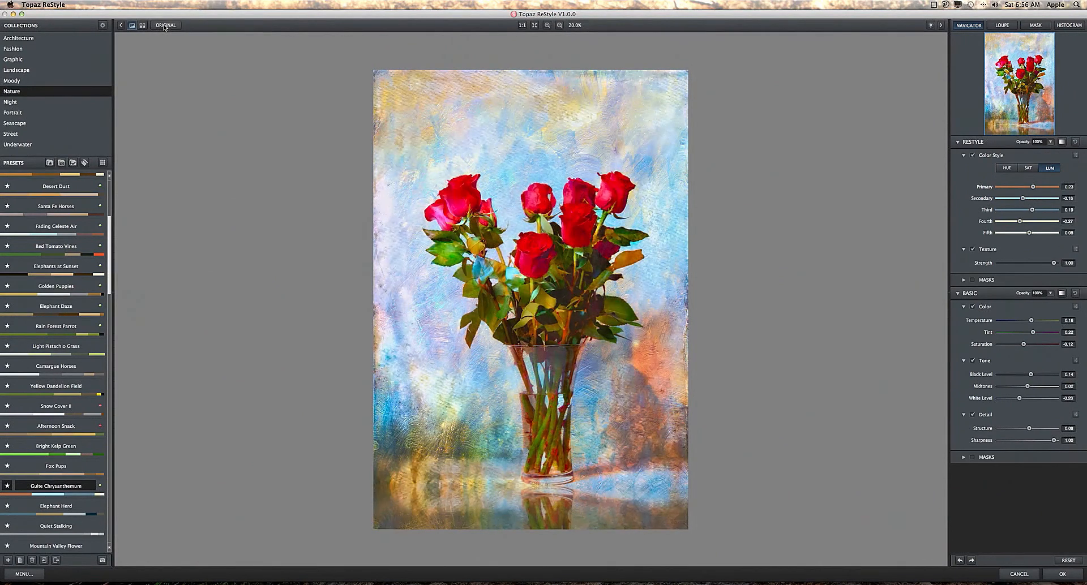
mouse_move(165, 25)
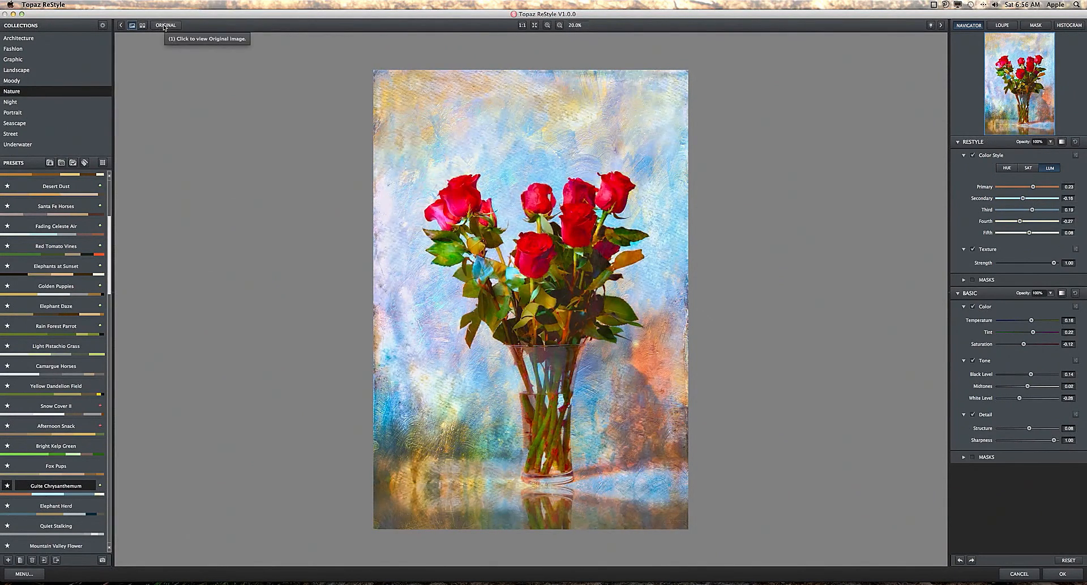
mouse_move(292, 72)
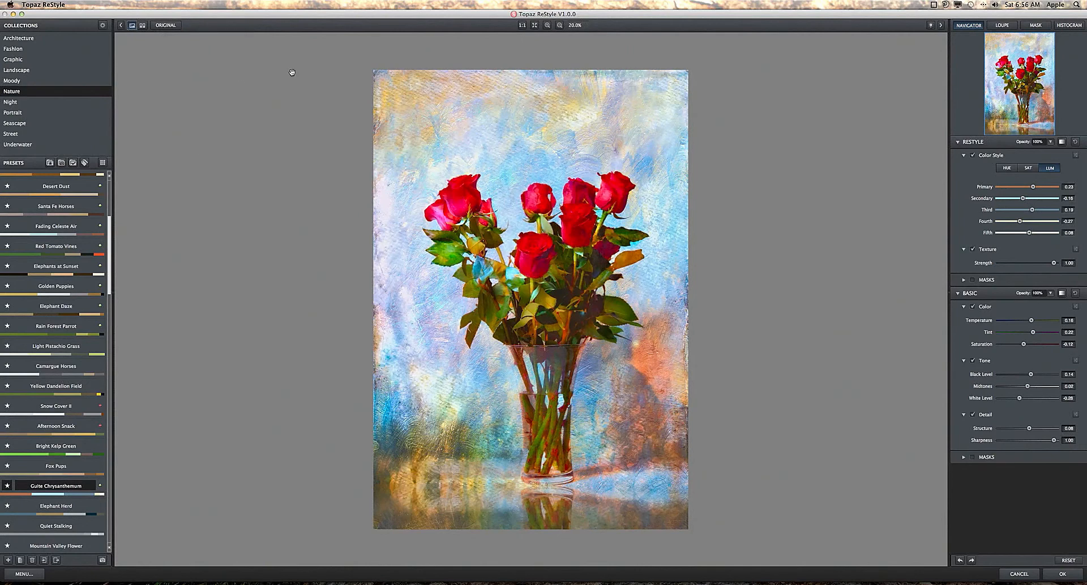
mouse_move(281, 92)
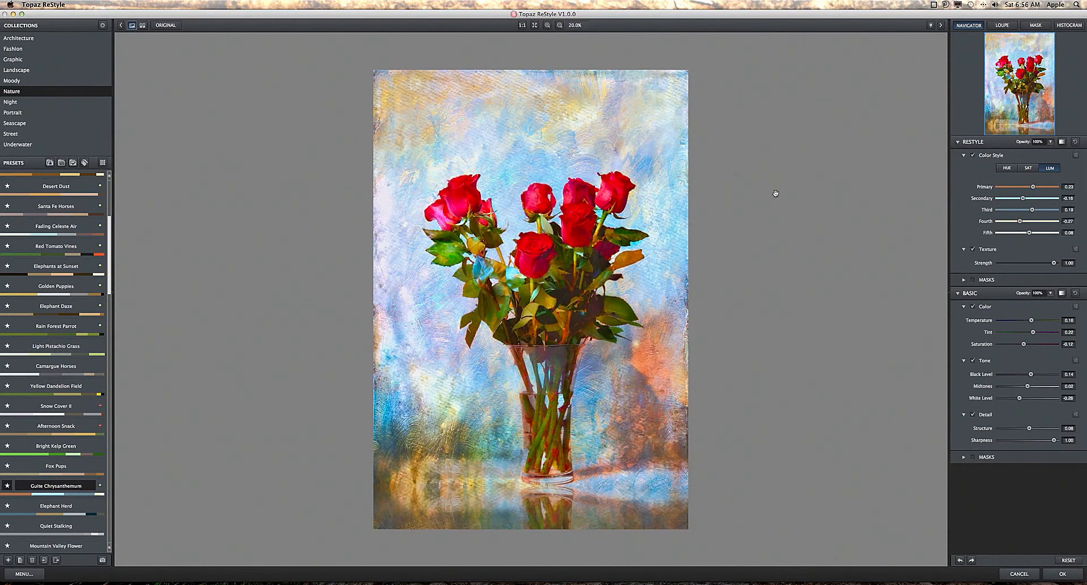
mouse_move(856, 306)
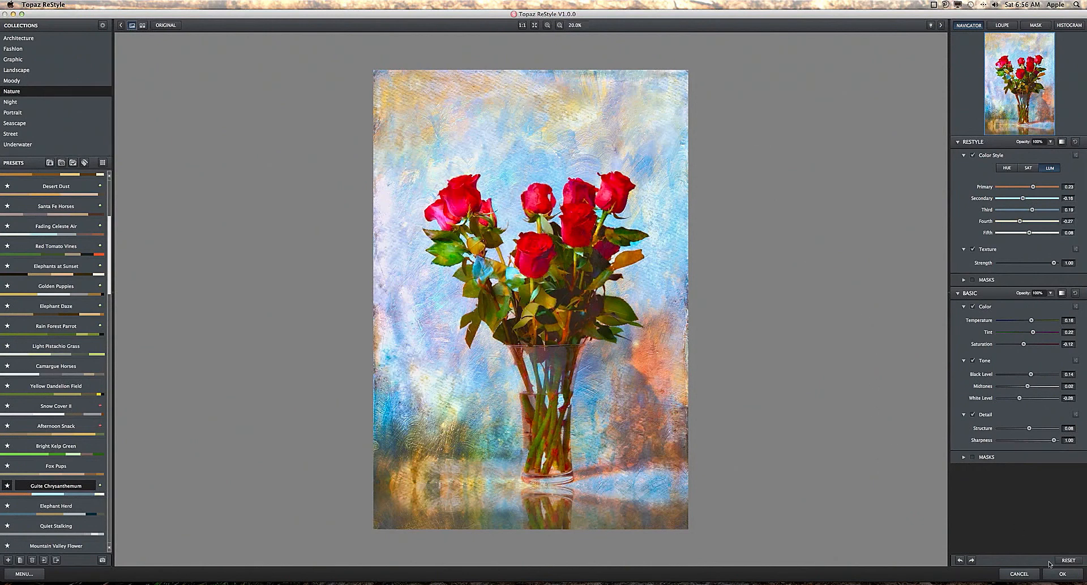
left_click(1063, 575)
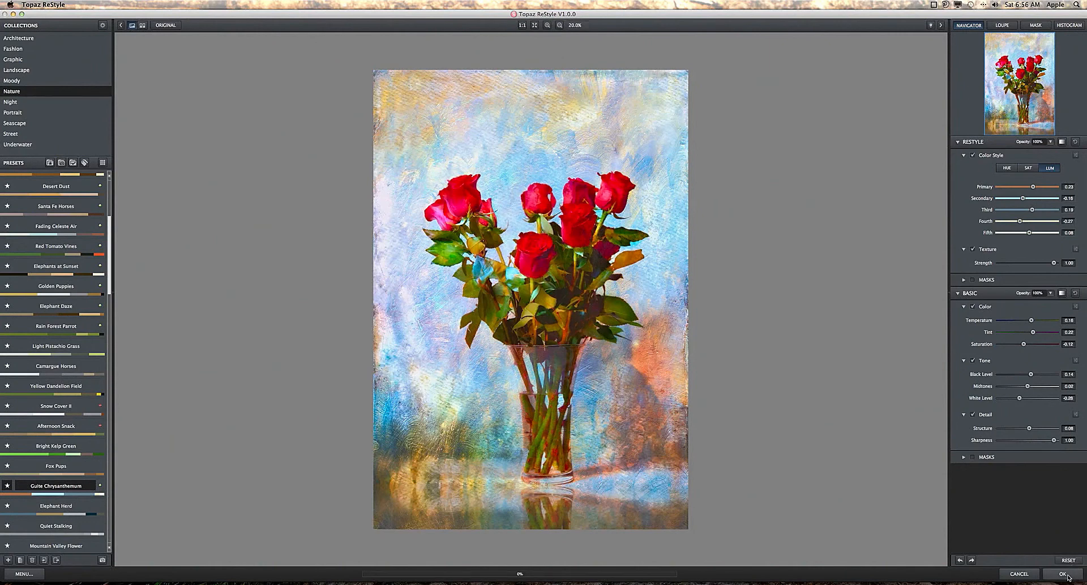